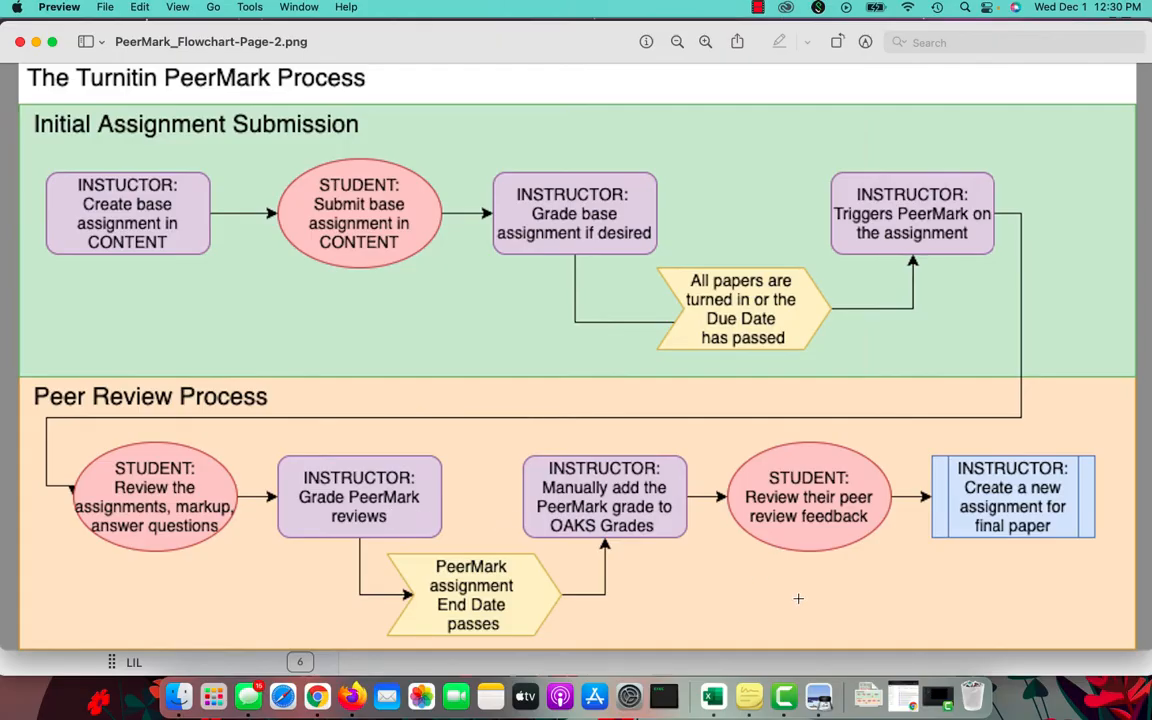
mouse_move(706, 587)
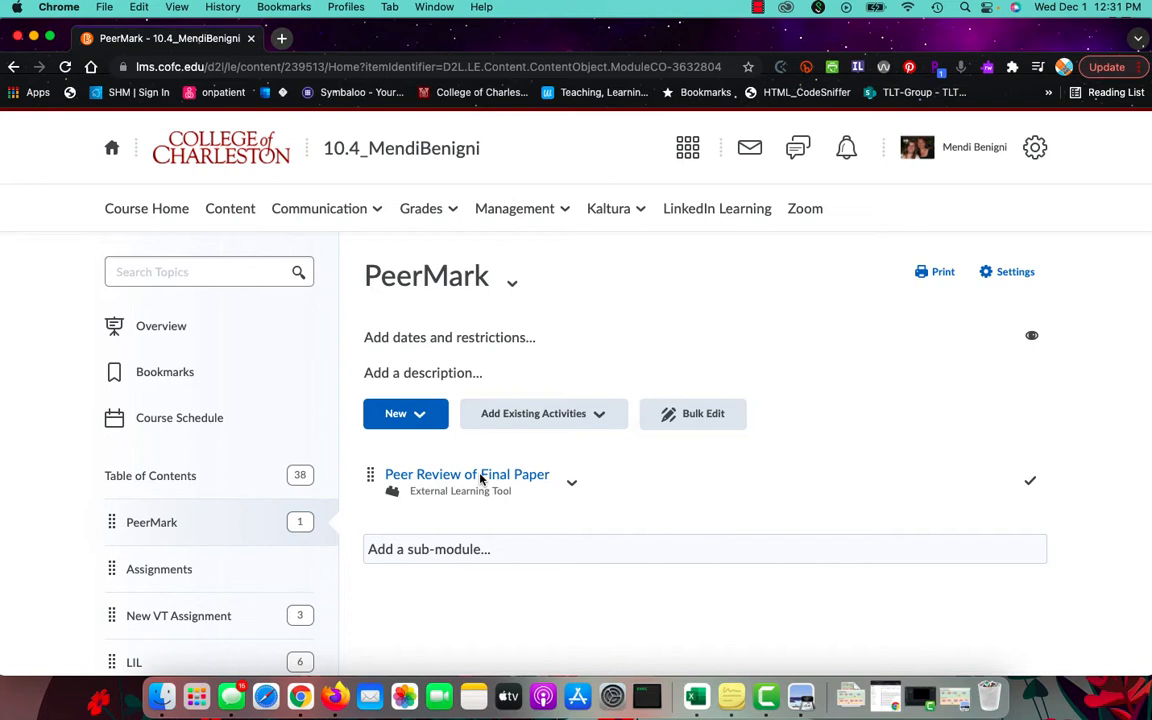
- Open the Peer Review of Final Paper activity and show the Peermark dropdown options
click(467, 474)
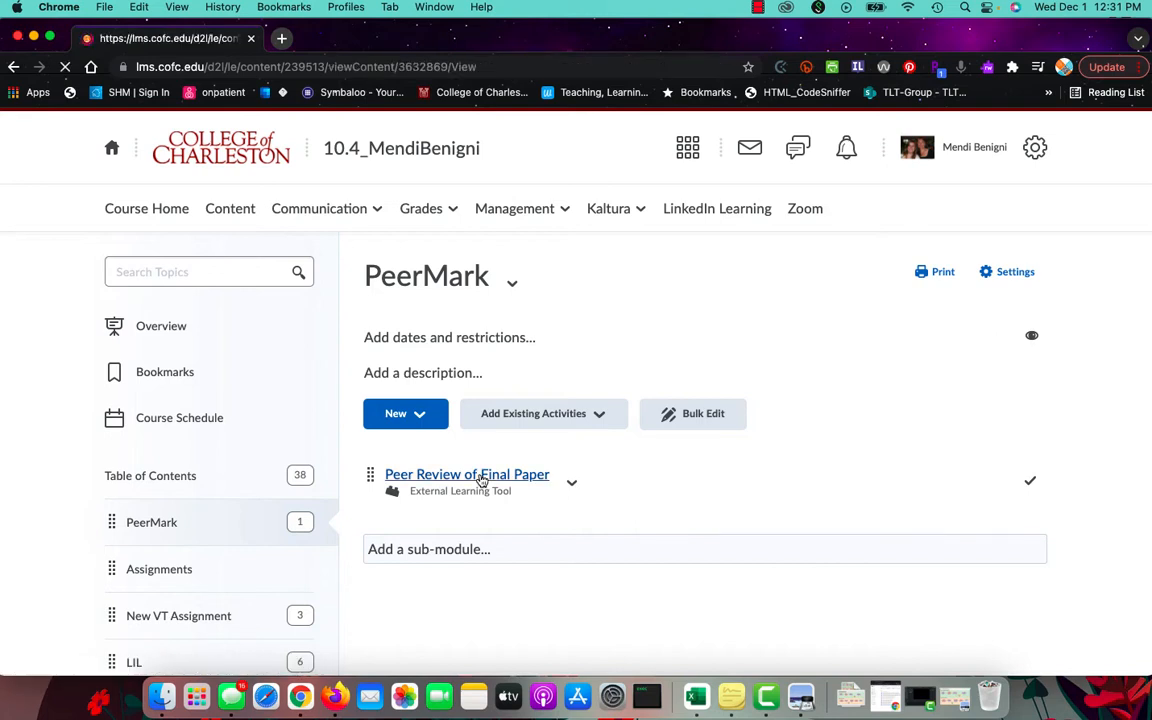
click(467, 474)
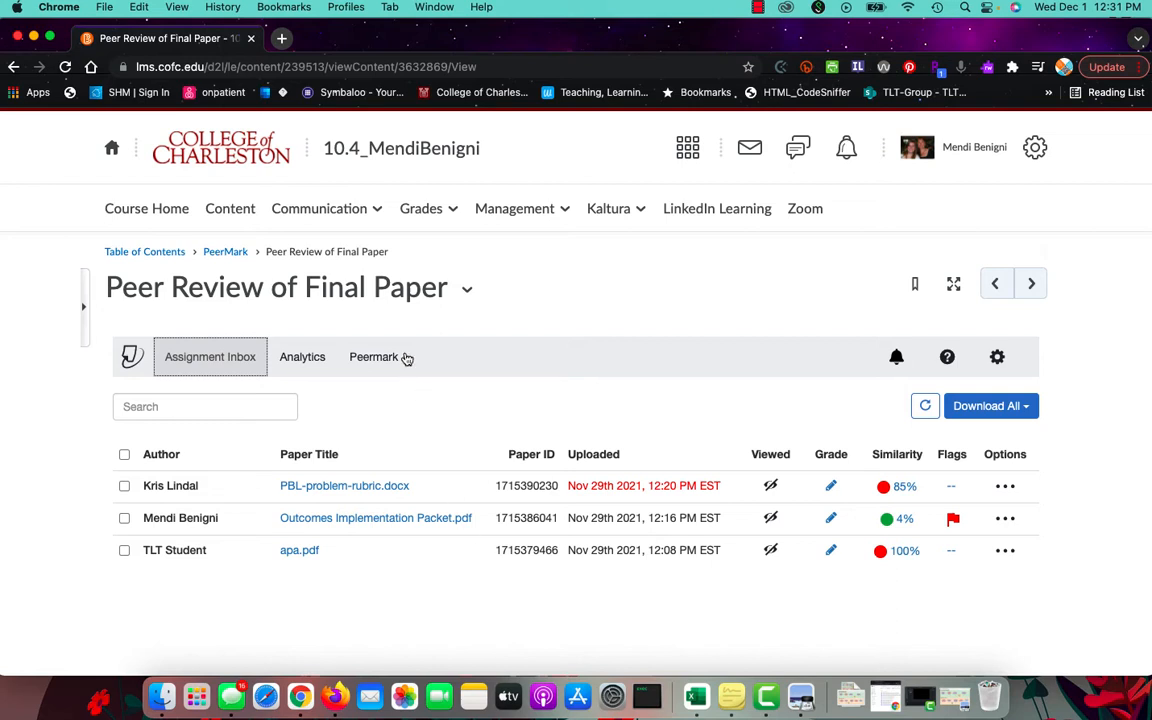
click(373, 356)
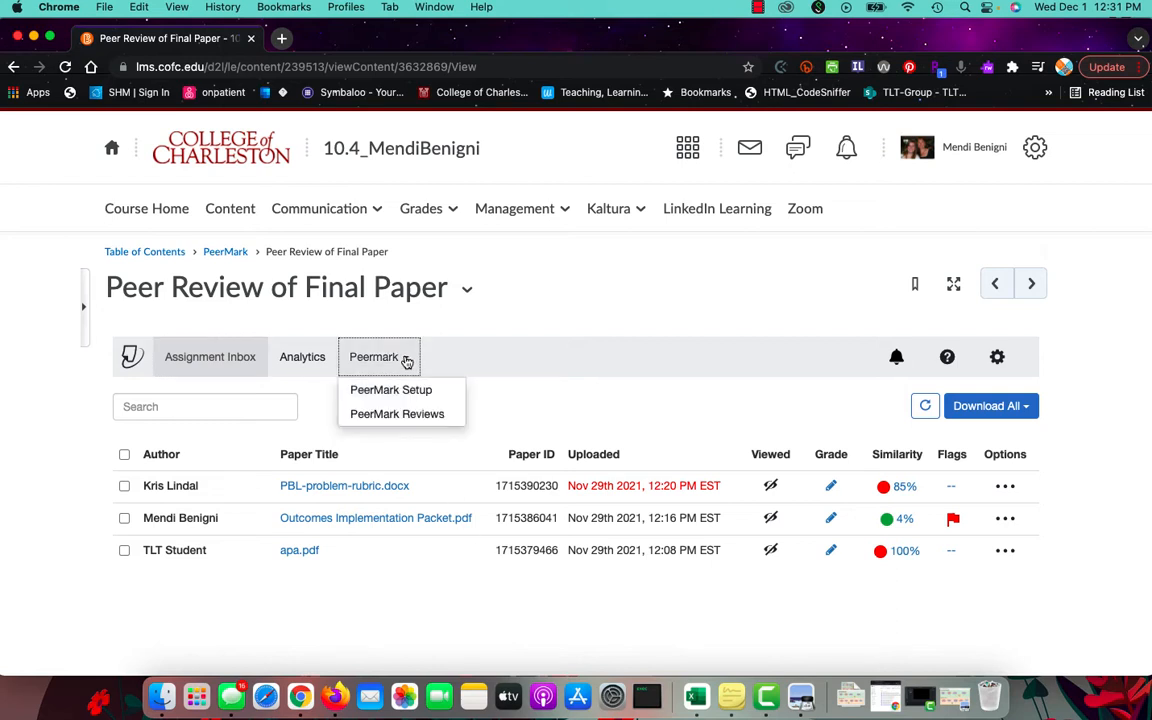
- Open PeerMark Setup and expand its Additional Settings to show the review options
click(397, 413)
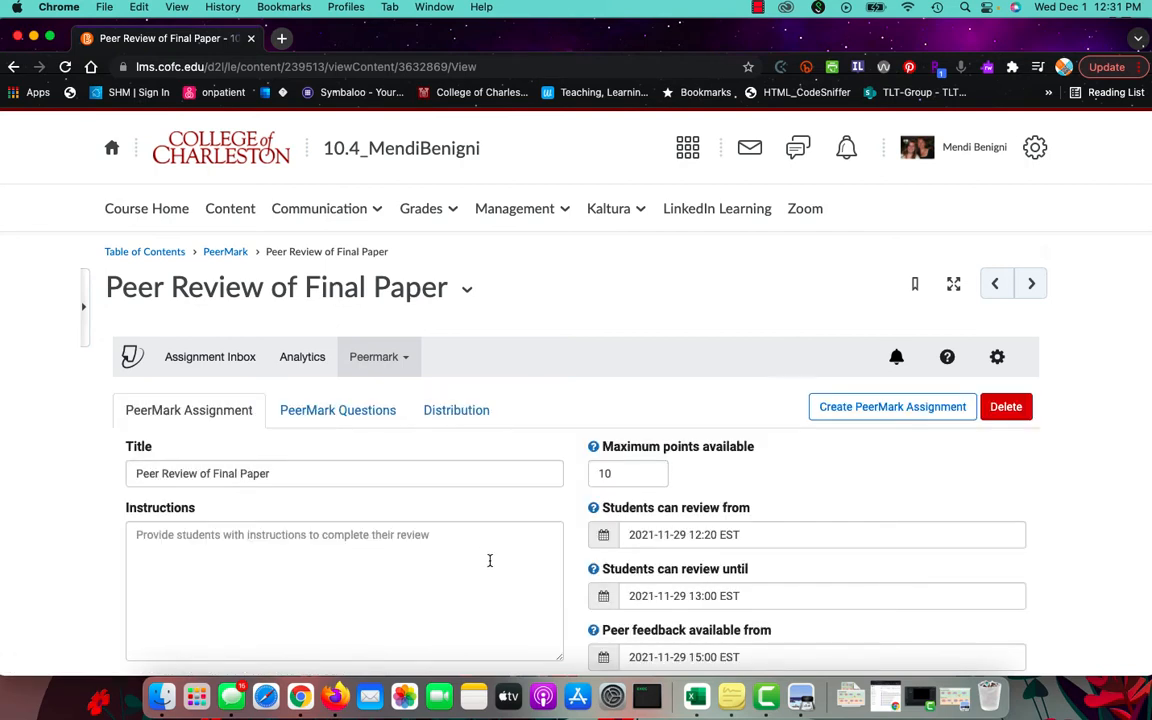
mouse_move(435, 487)
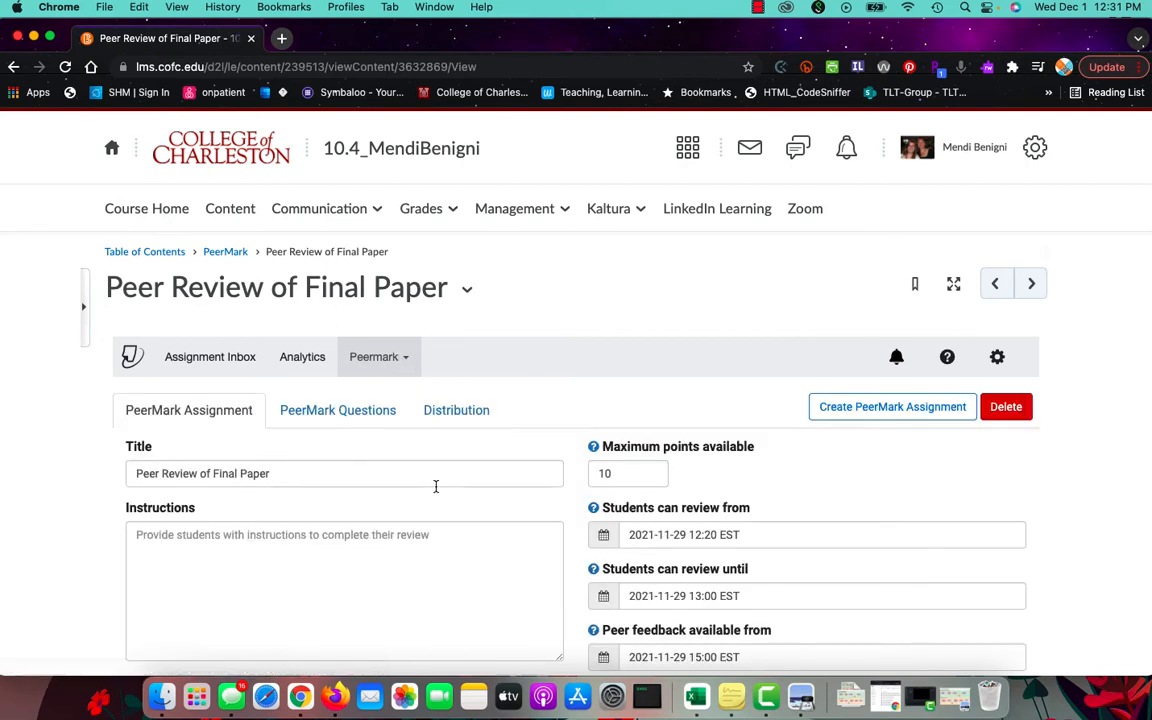
scroll(down, 3)
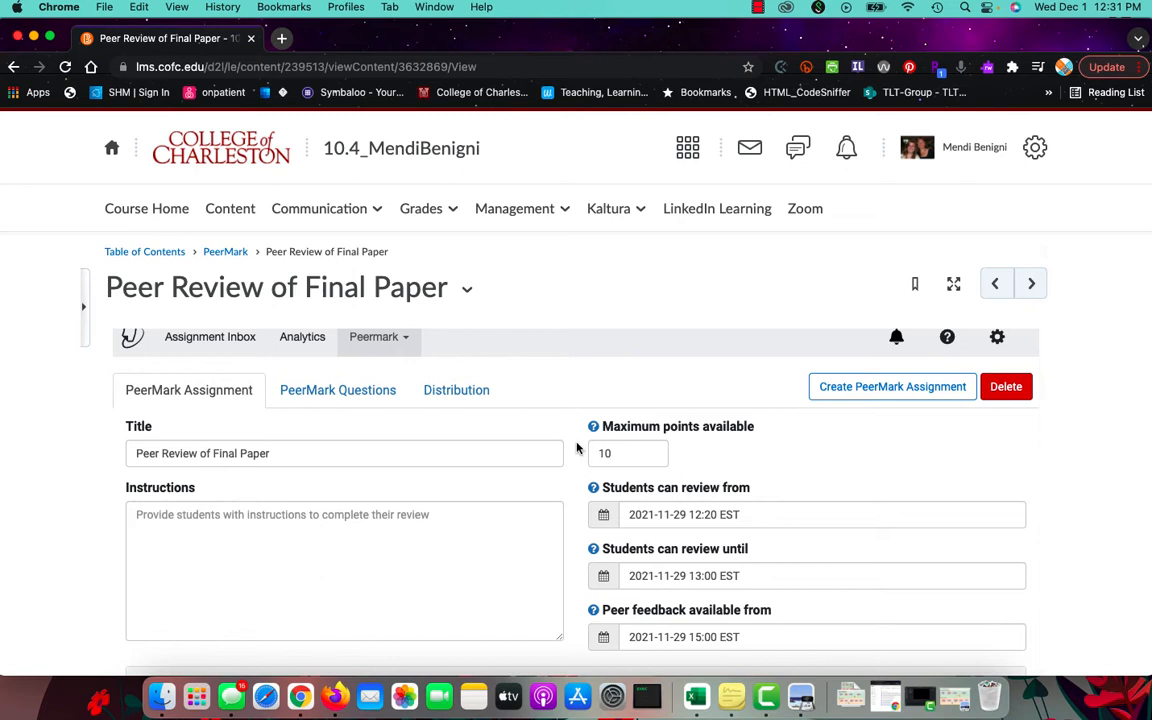
scroll(down, 3)
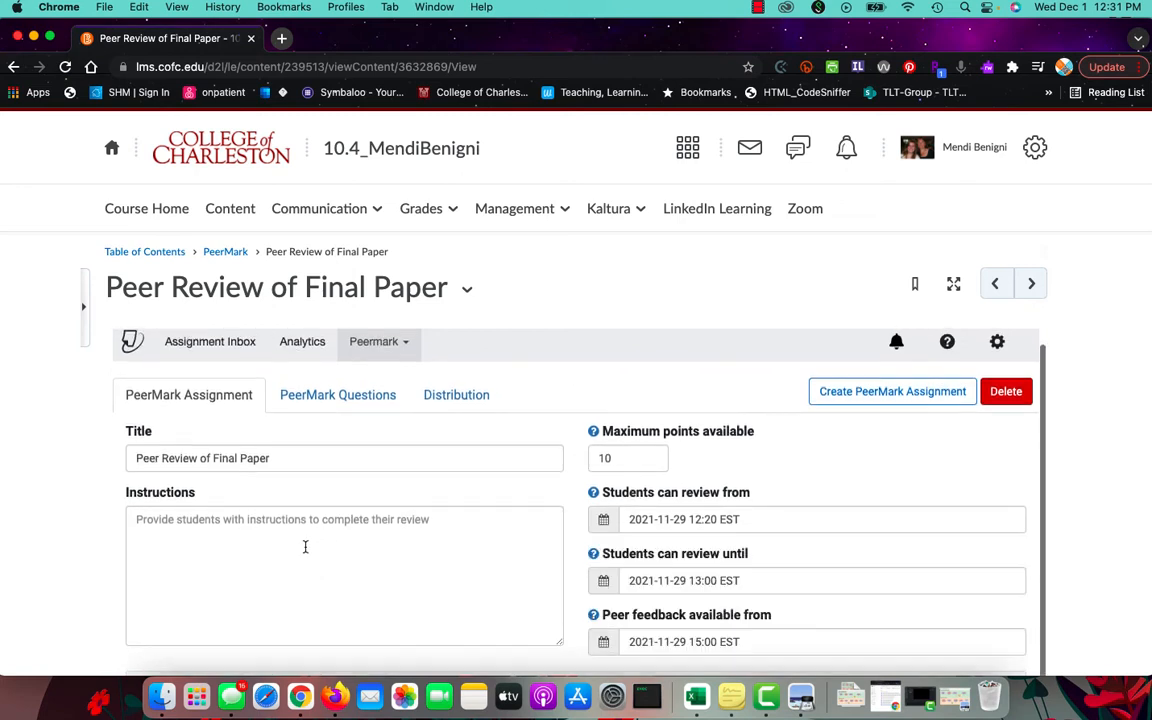
scroll(down, 3)
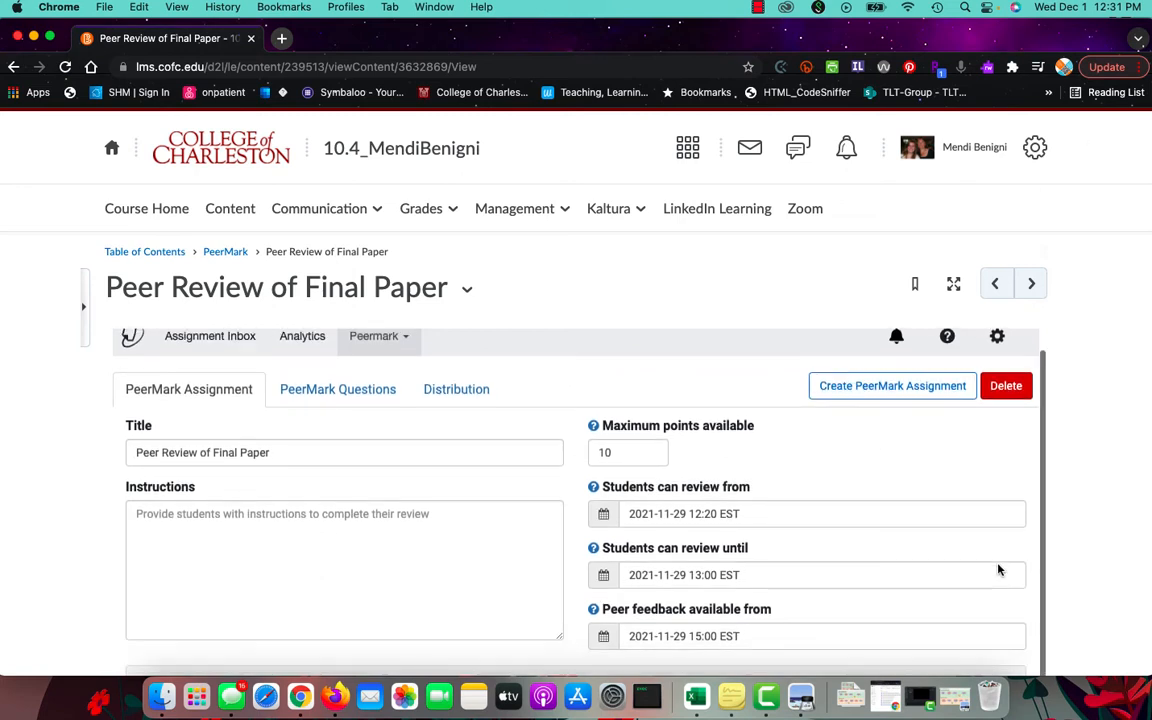
scroll(down, 3)
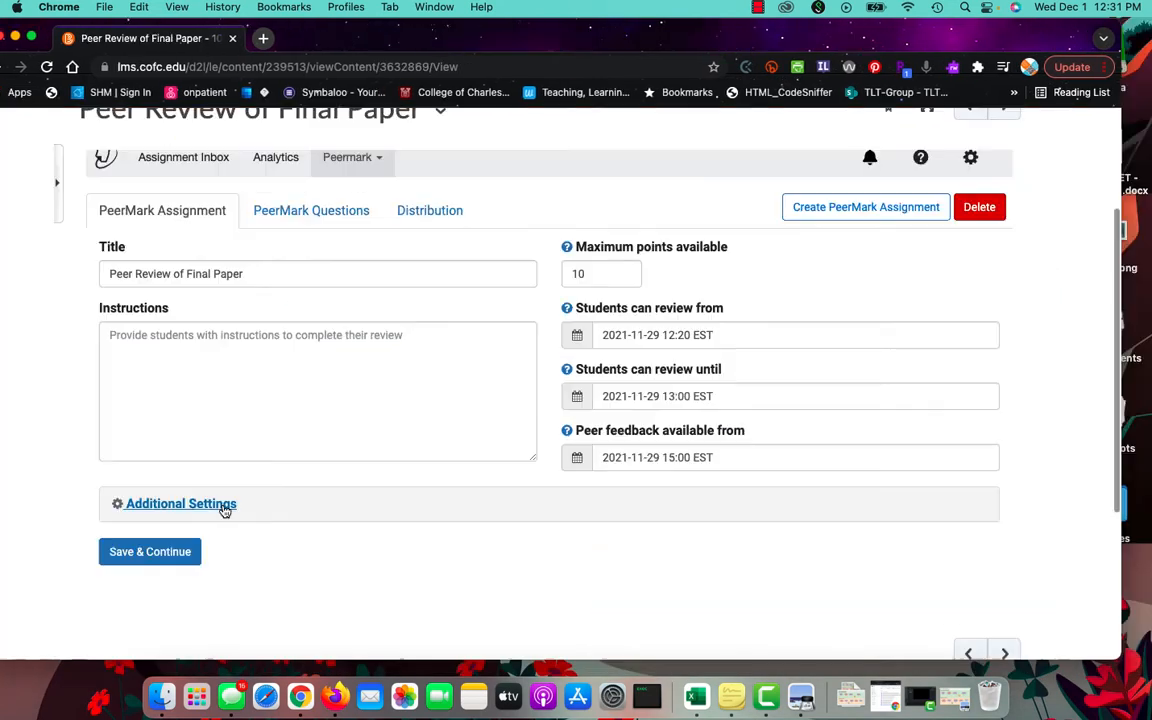
click(180, 503)
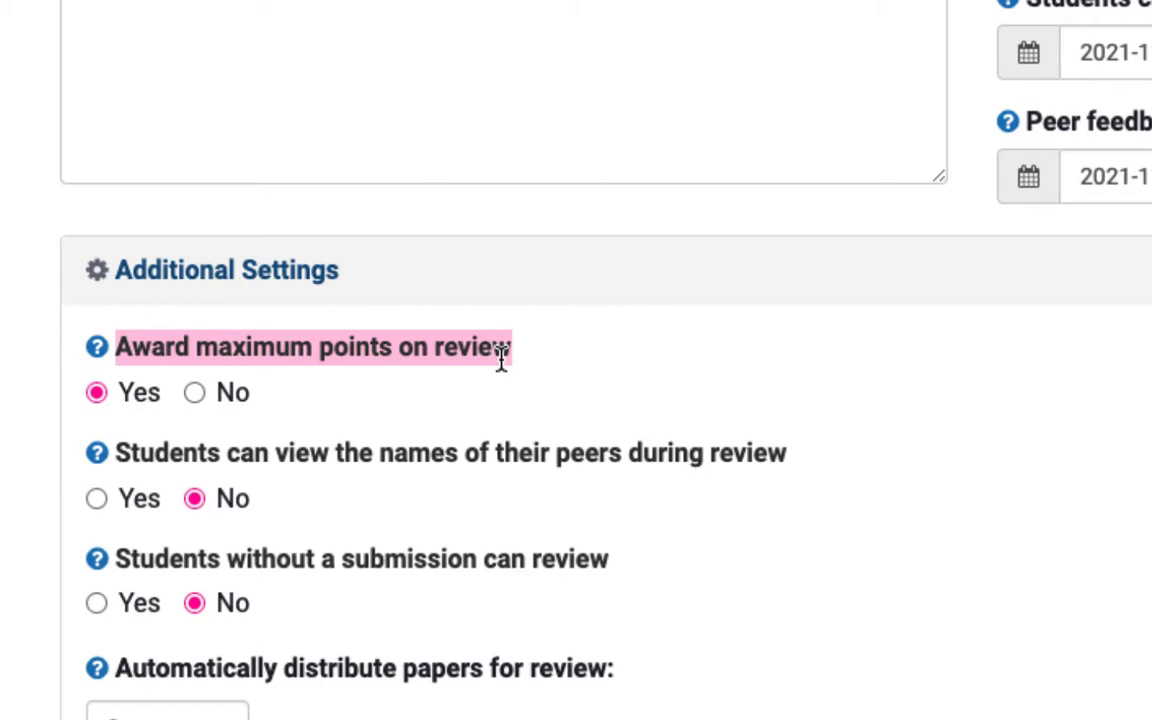
mouse_move(480, 393)
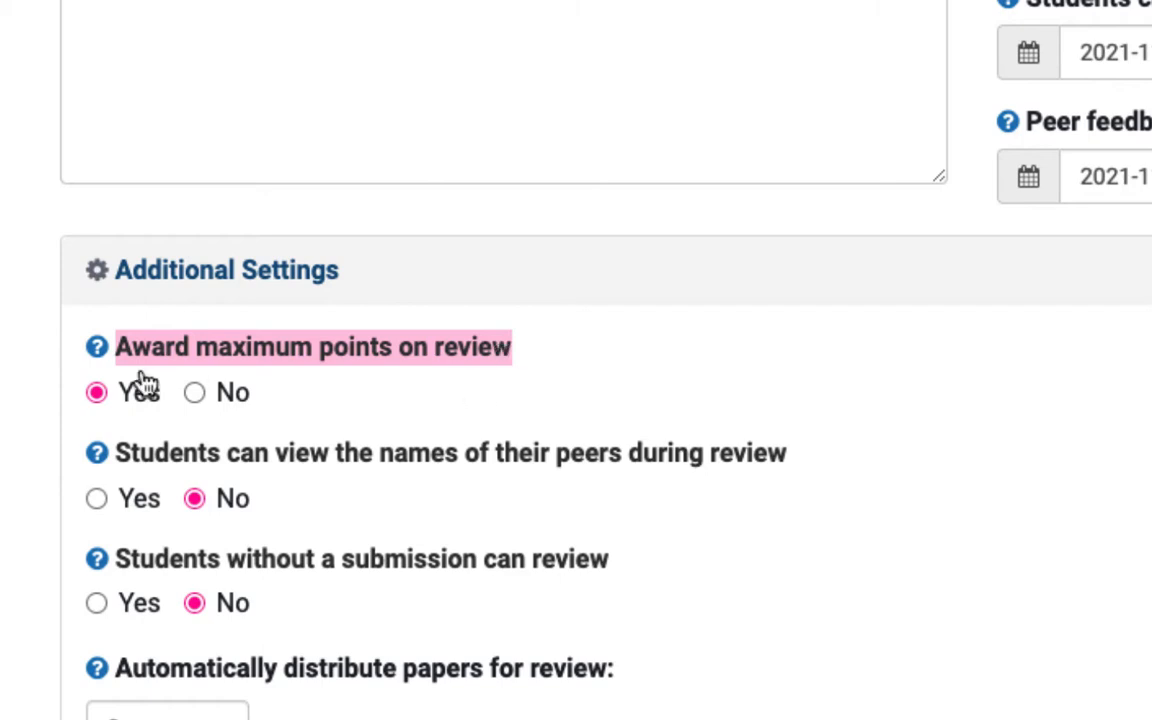
mouse_move(97, 346)
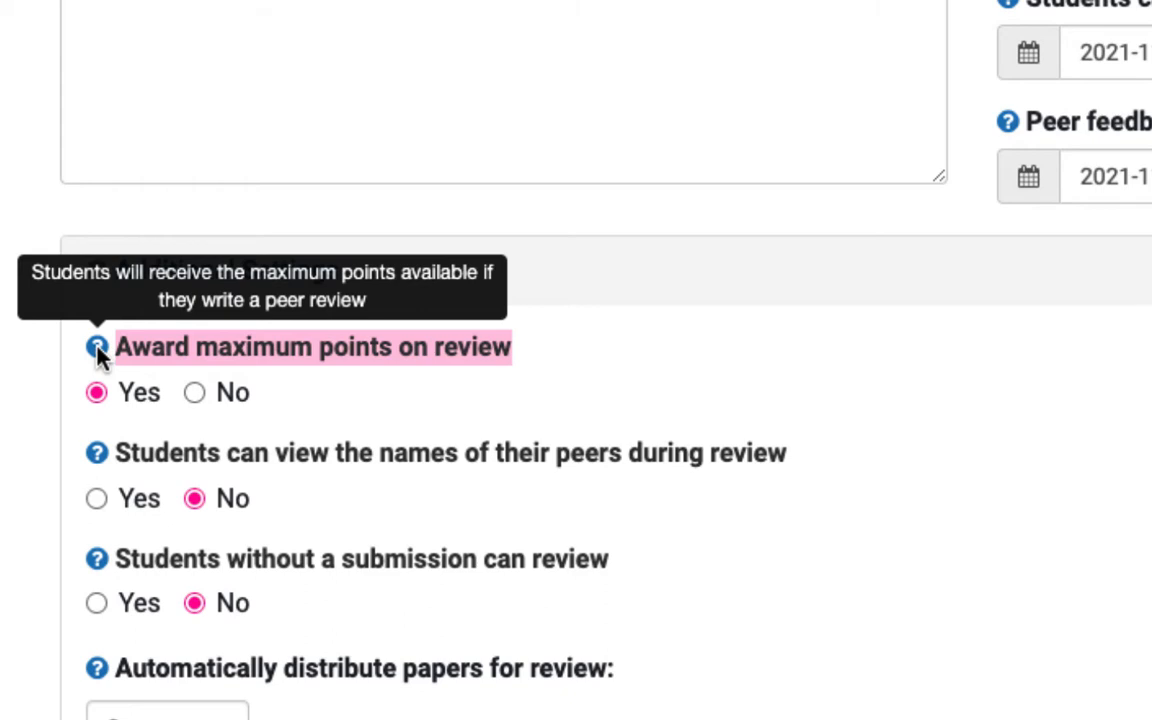
mouse_move(307, 420)
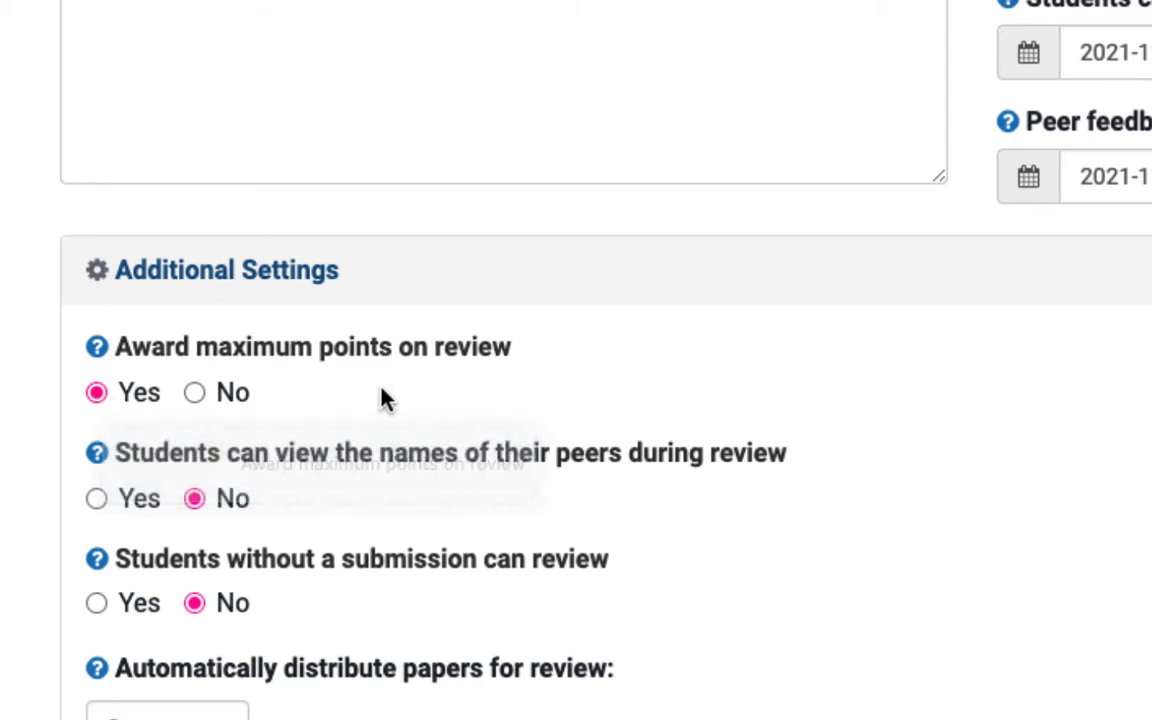
mouse_move(363, 415)
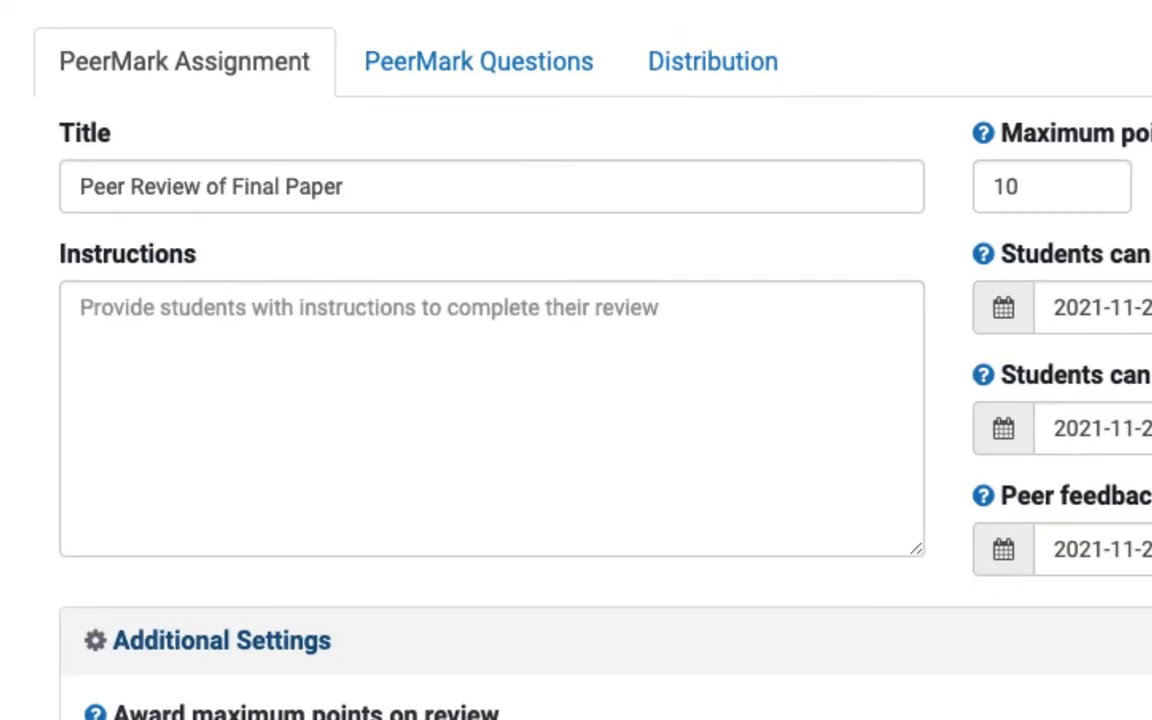
- Open PeerMark Reviews to list each student's grade and review counts
click(328, 201)
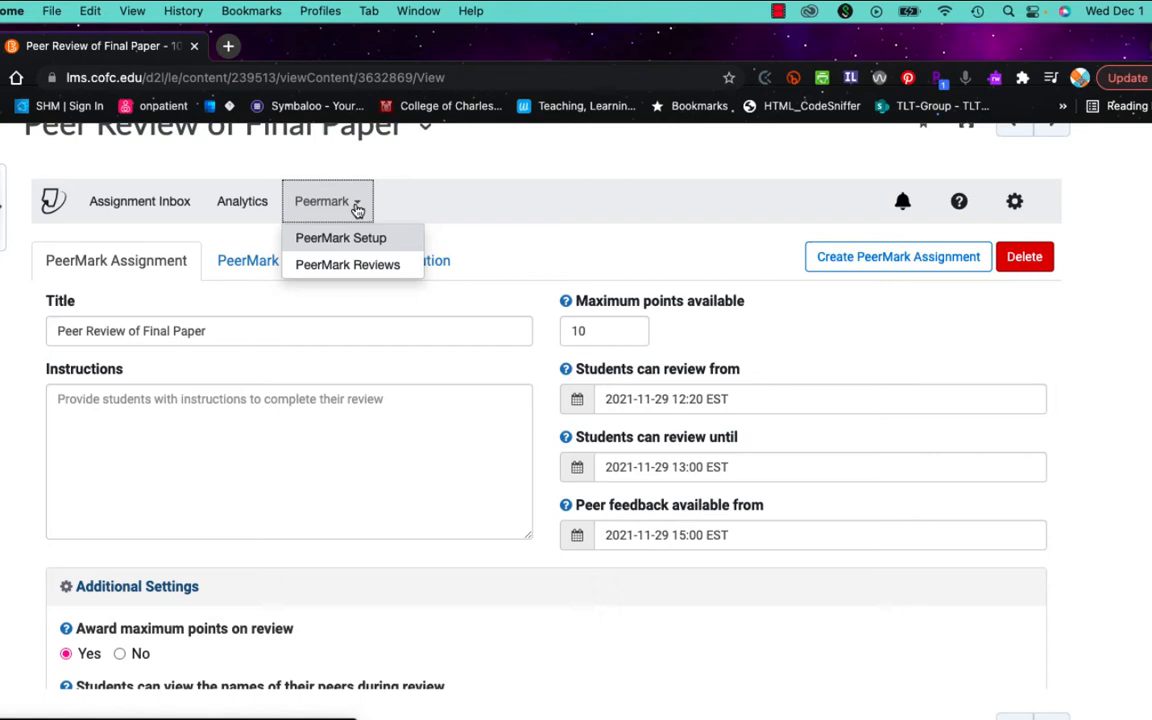
mouse_move(384, 276)
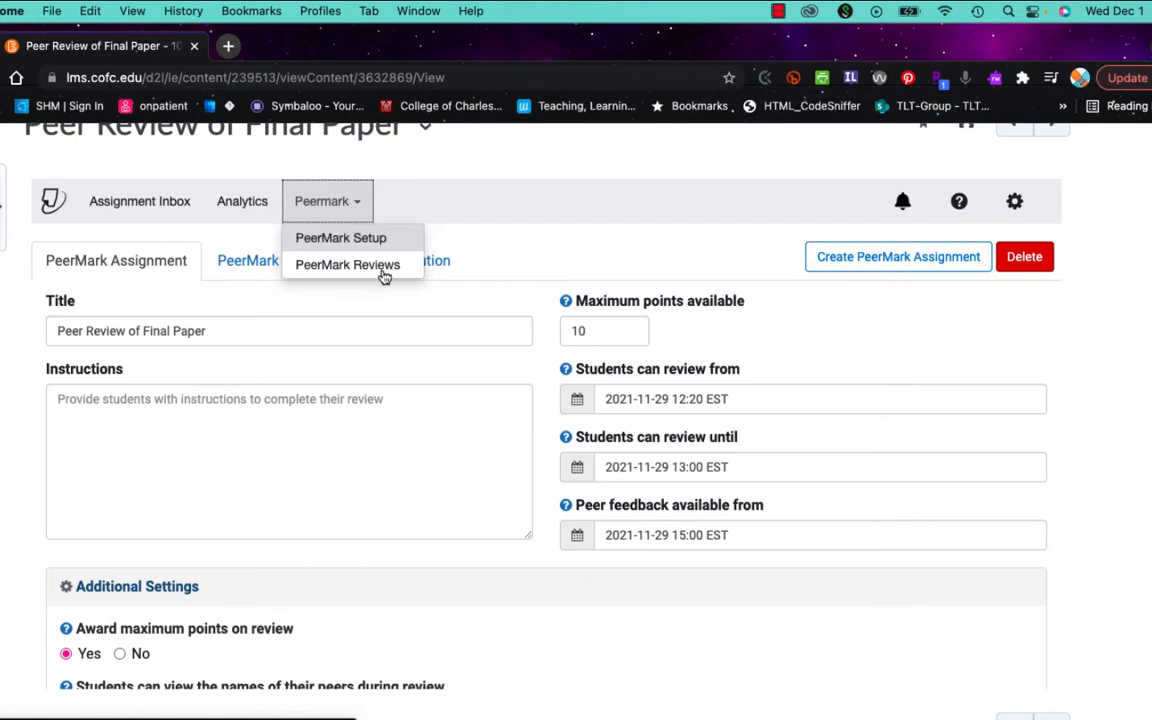
click(347, 264)
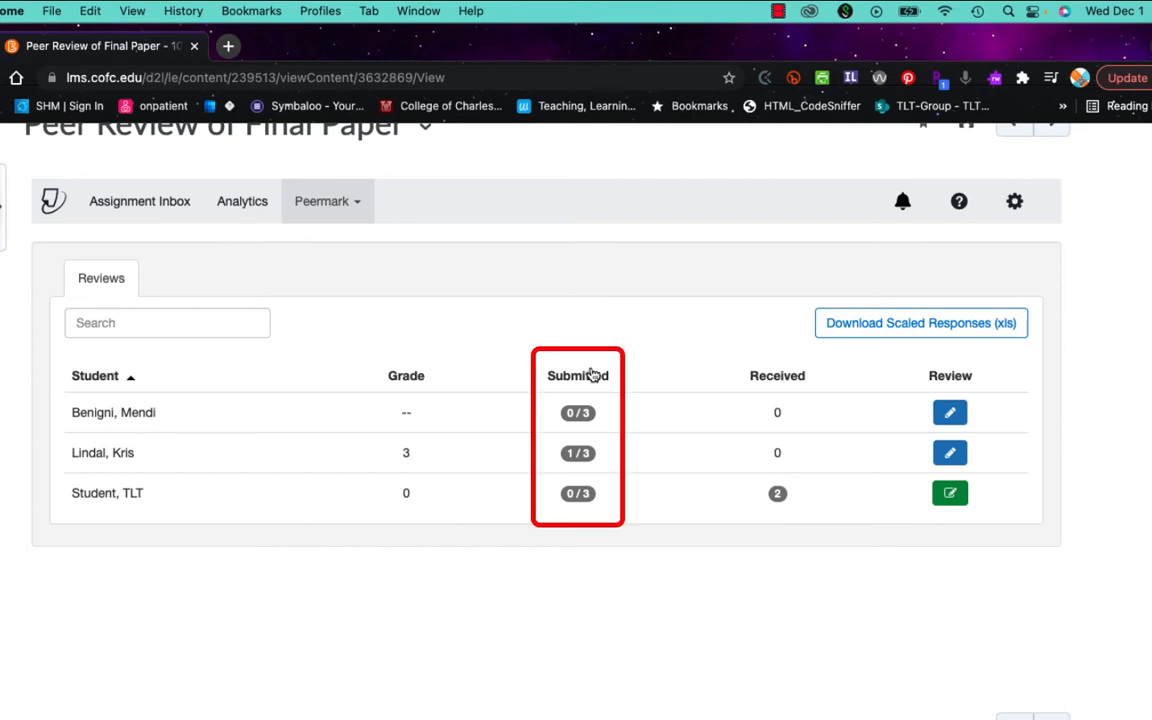
mouse_move(580, 343)
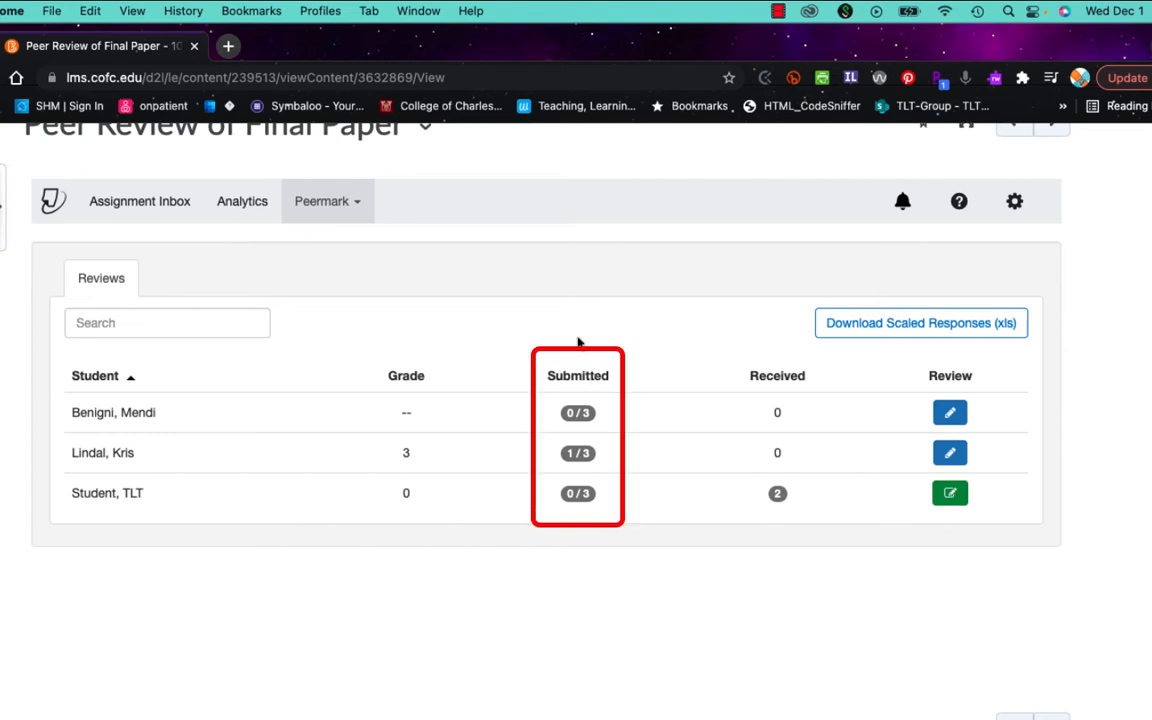
mouse_move(578, 412)
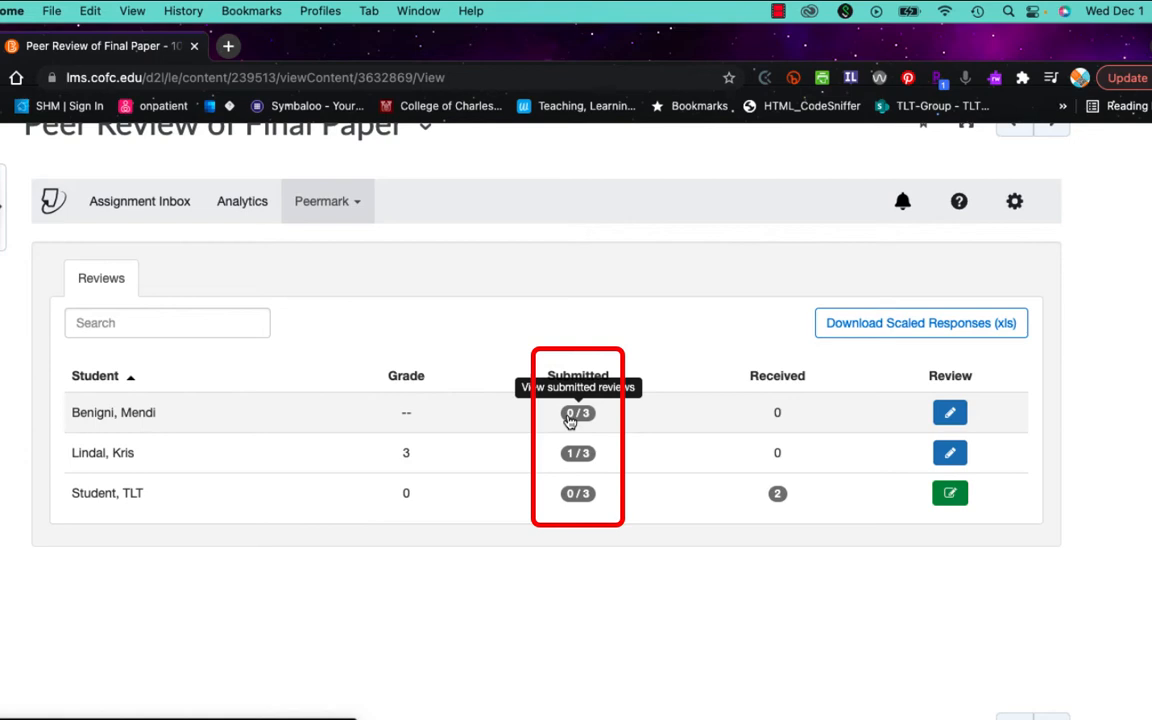
mouse_move(675, 318)
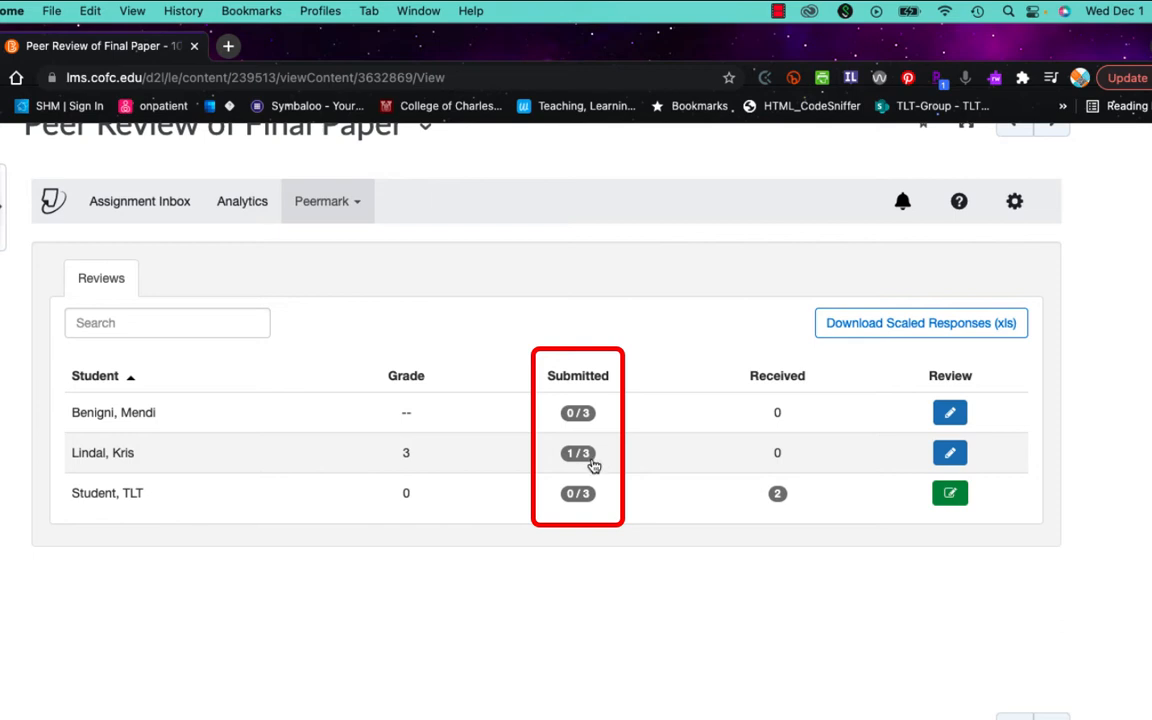
mouse_move(578, 453)
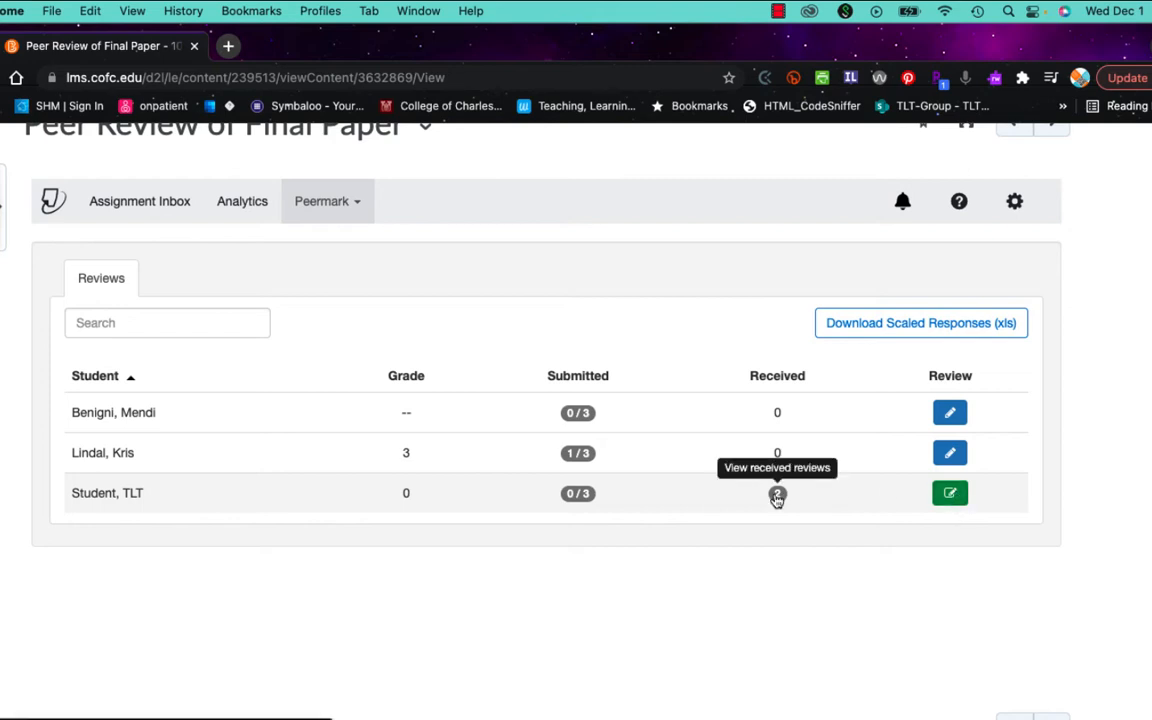
- From the Submitted Reviews tab, open the completed review scored 10 / 10
click(777, 493)
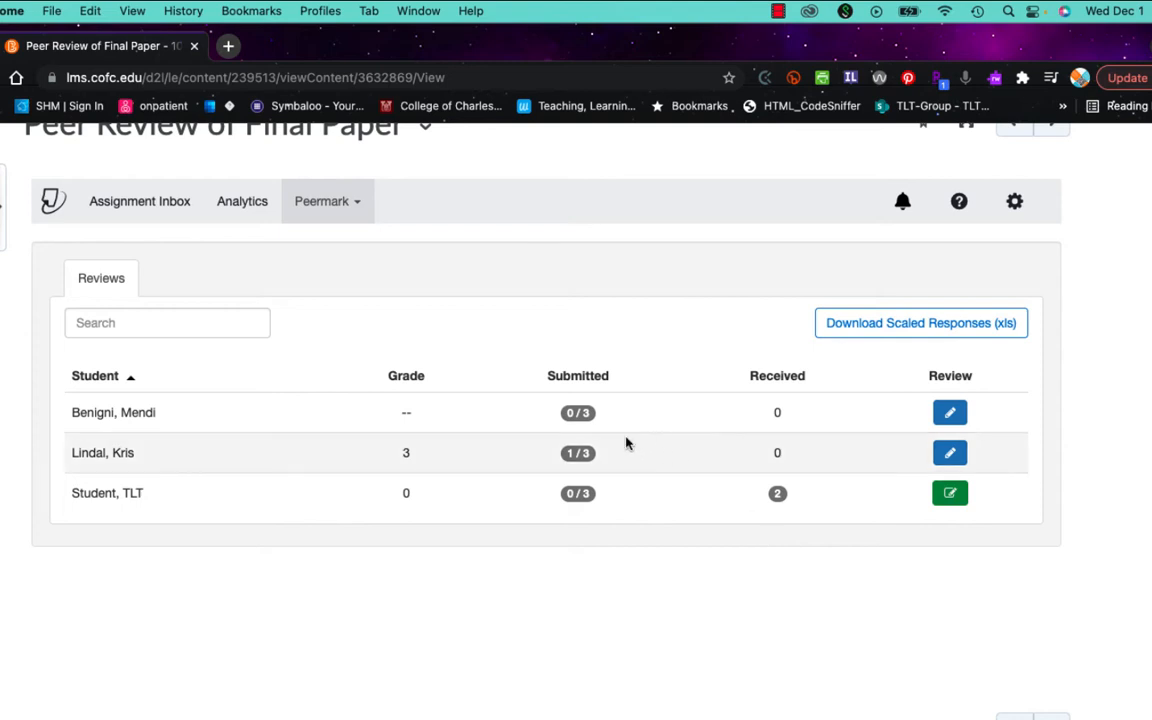
mouse_move(578, 452)
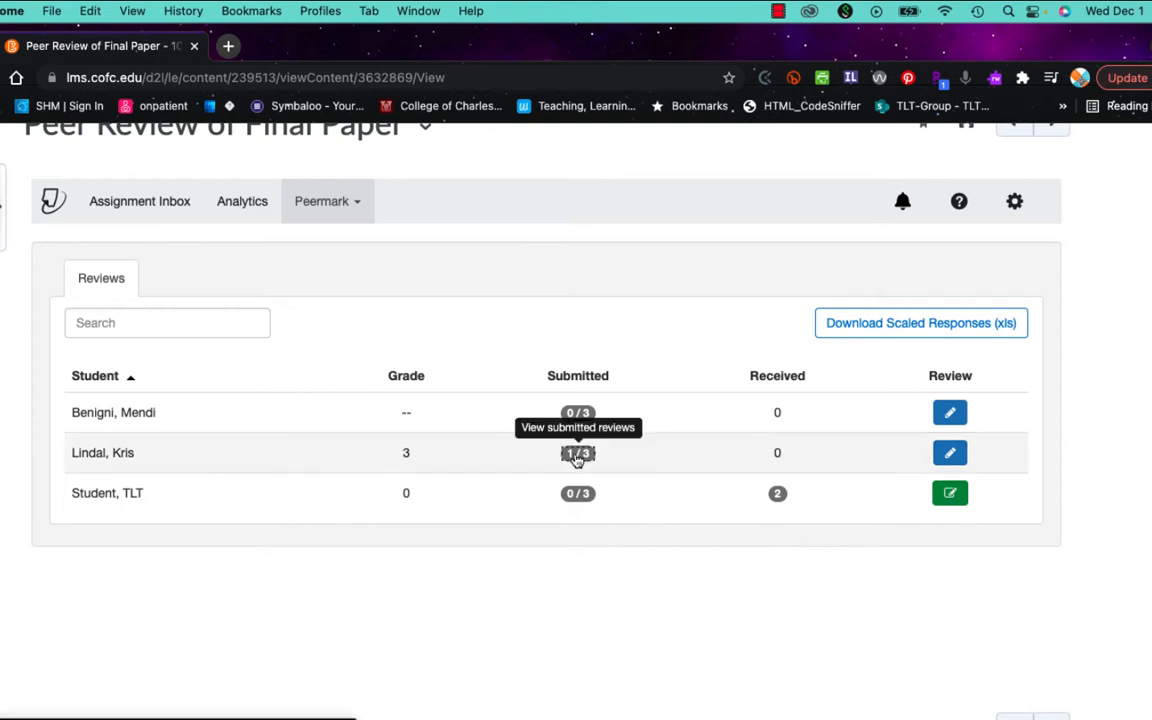
click(578, 453)
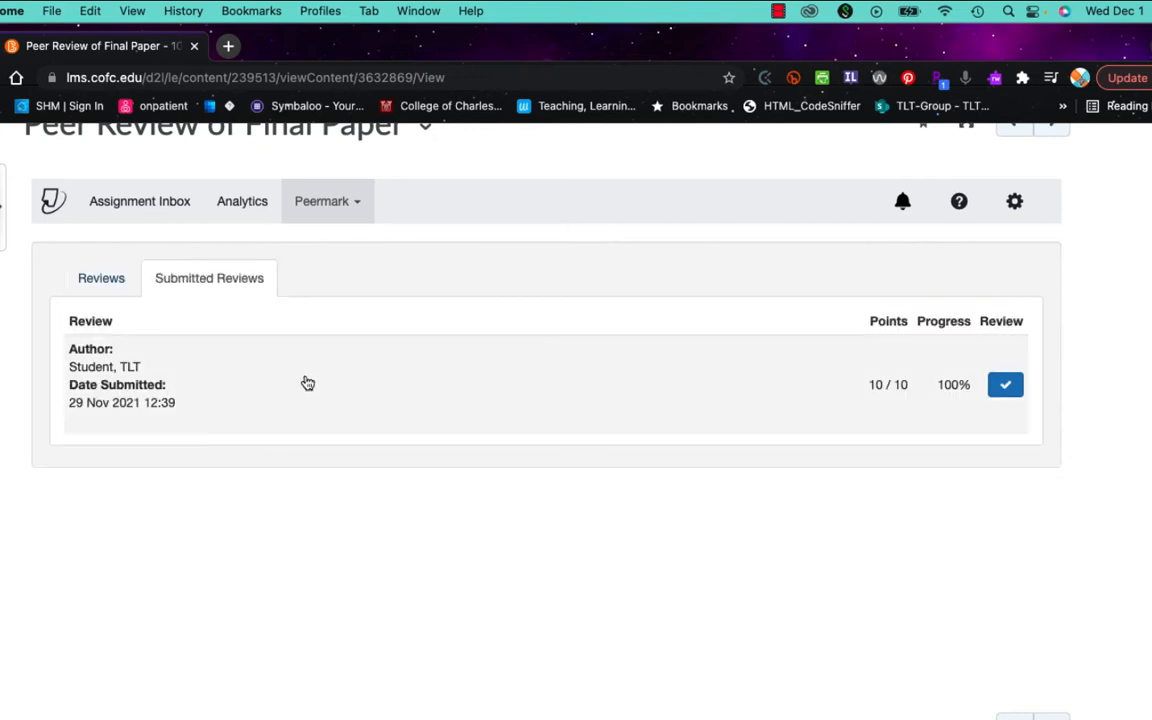
mouse_move(191, 367)
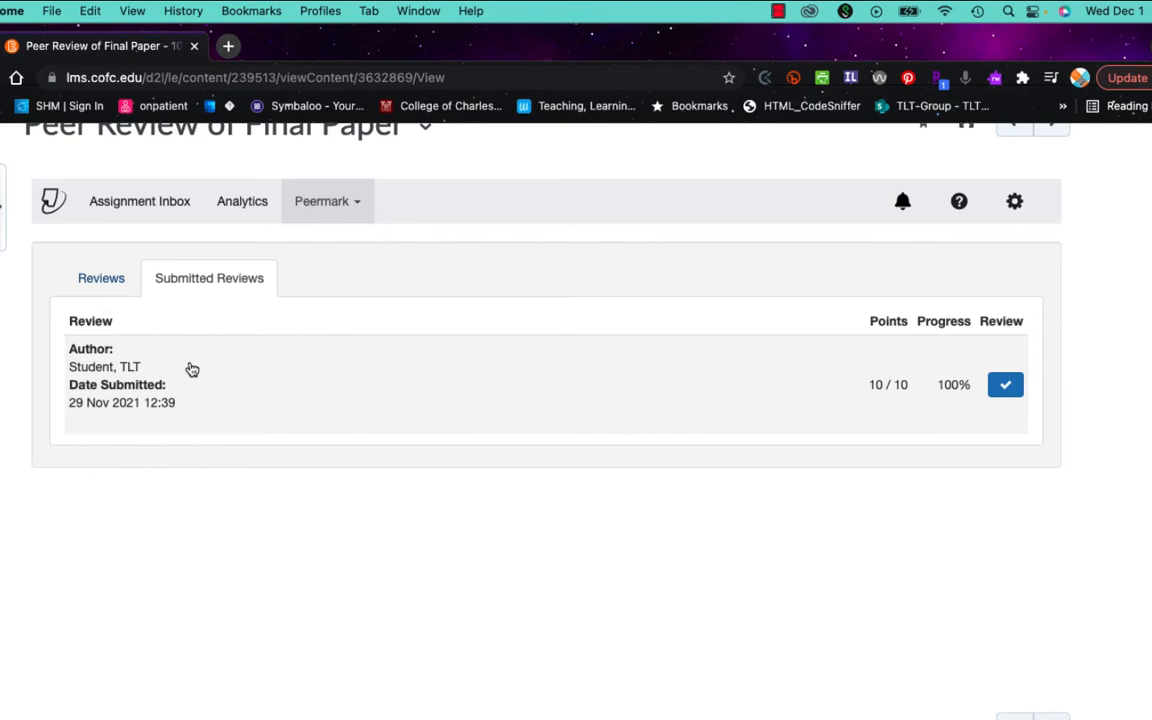
mouse_move(176, 384)
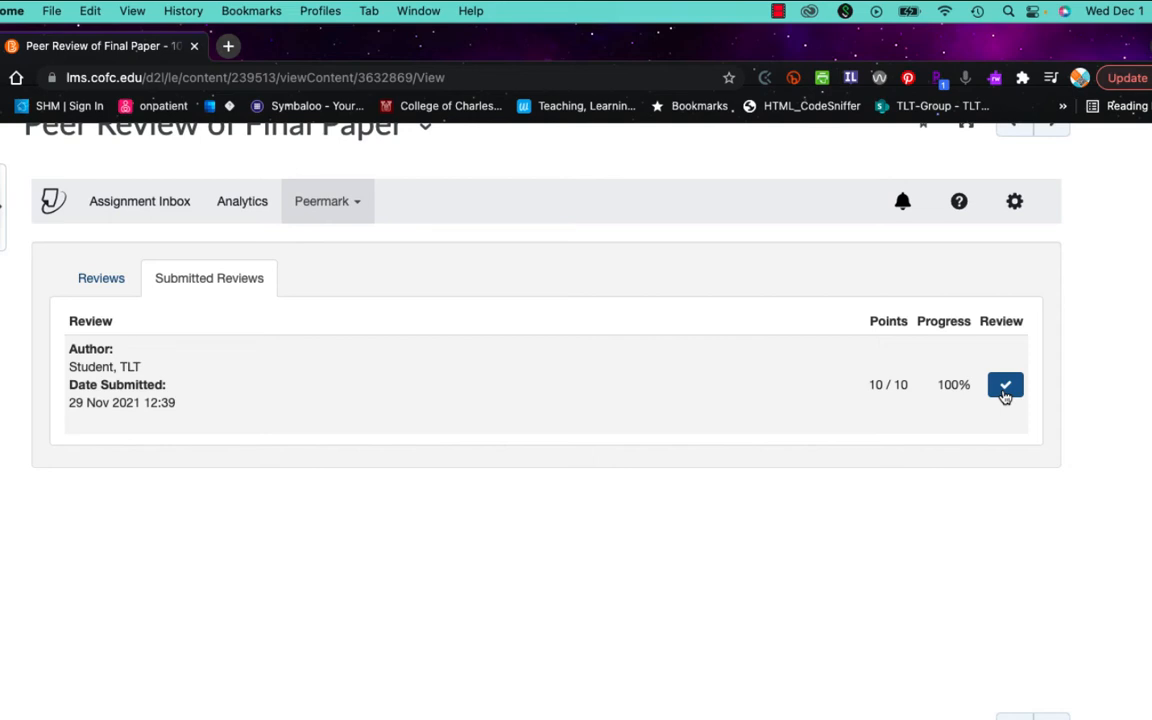
click(1005, 385)
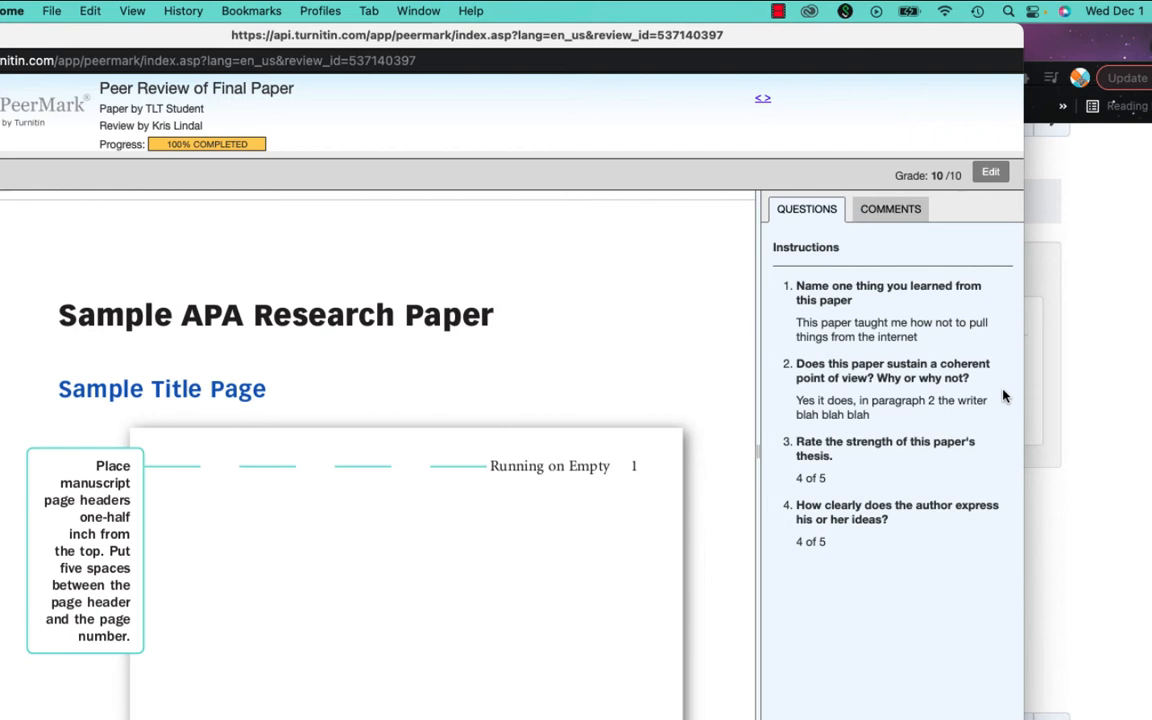
mouse_move(923, 325)
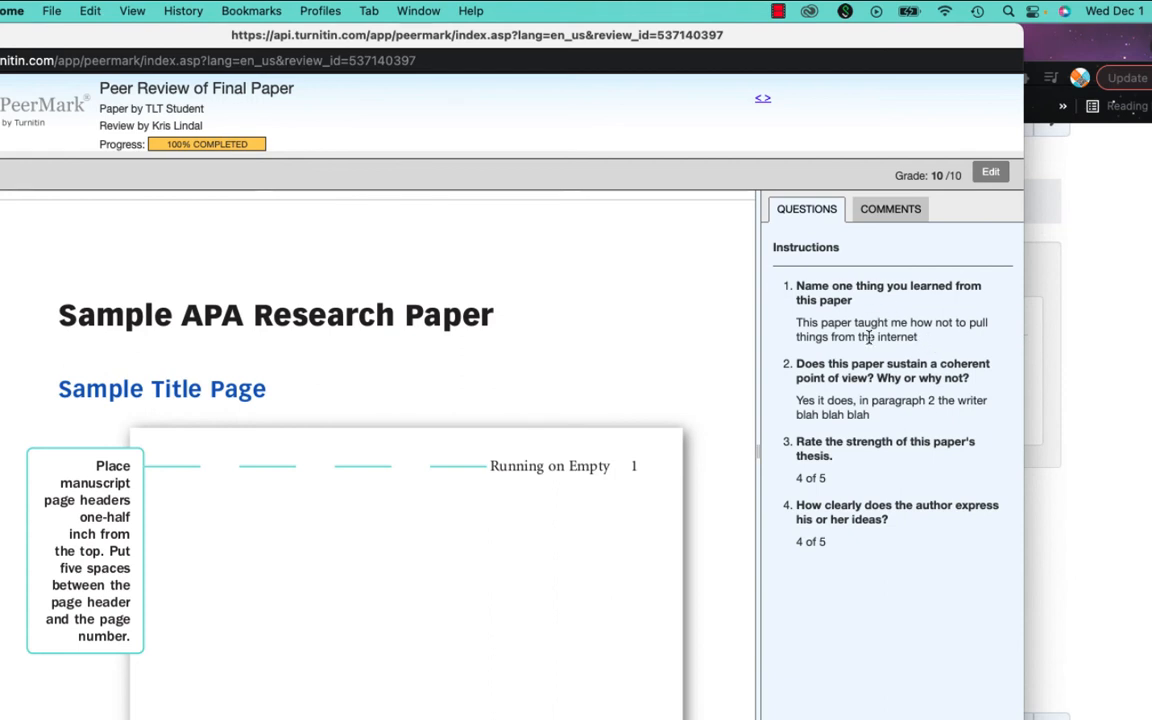
mouse_move(877, 424)
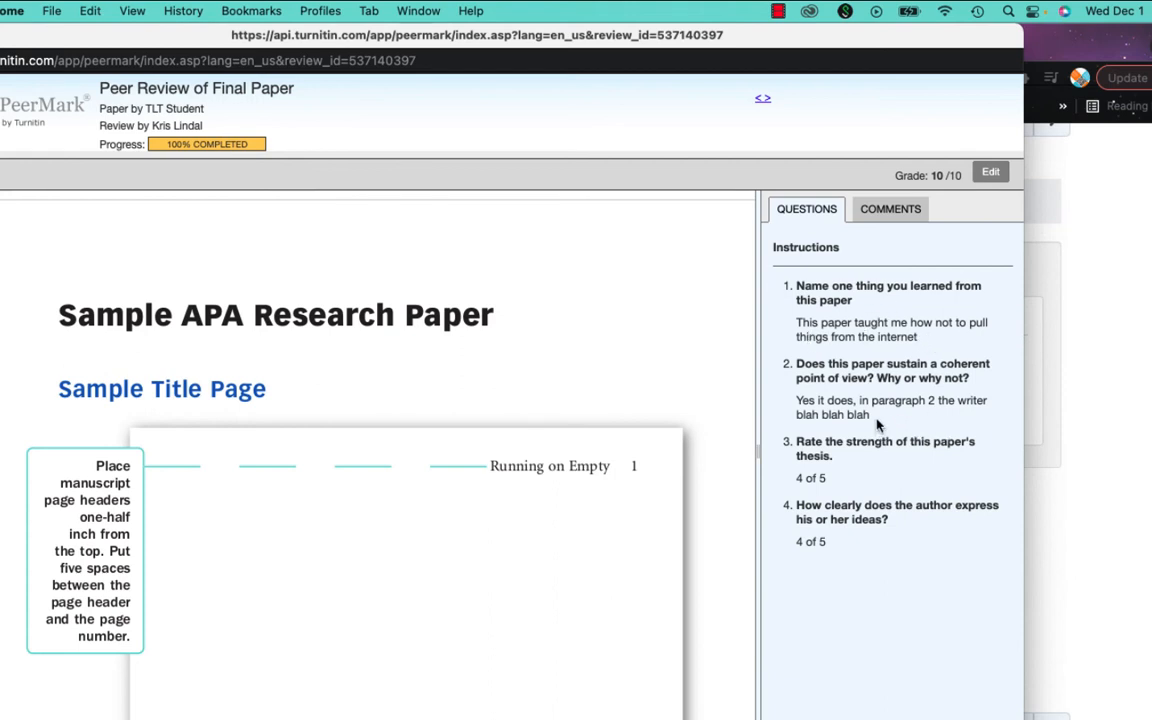
mouse_move(800, 481)
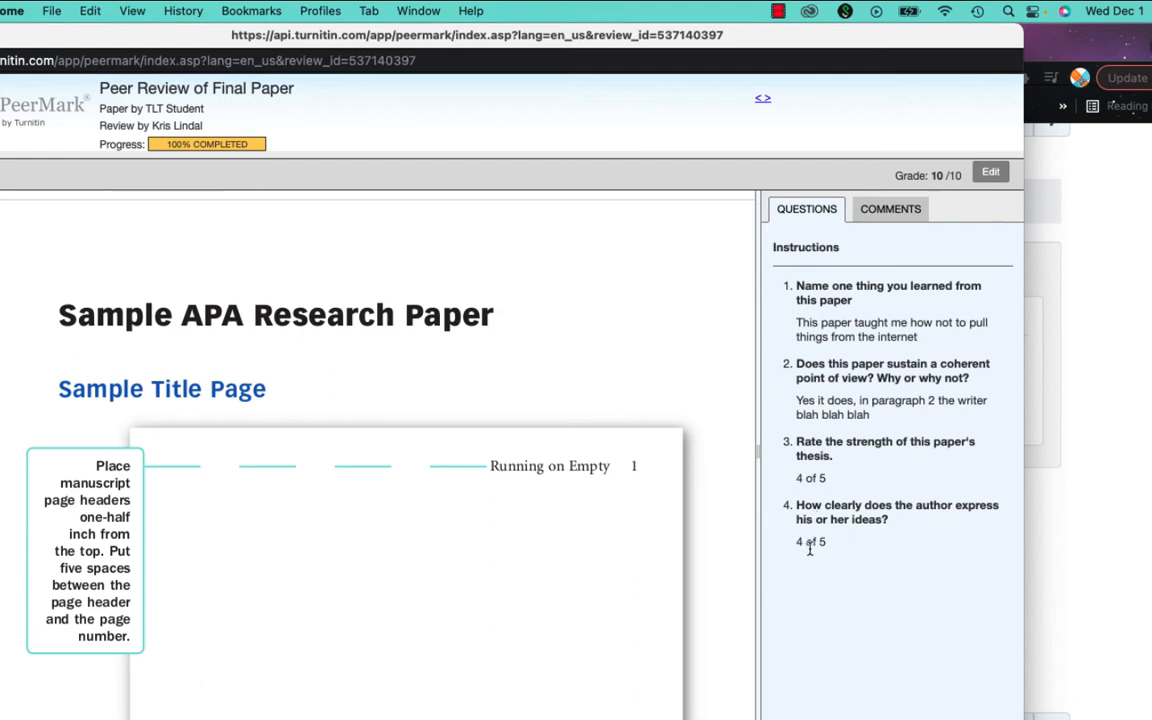
mouse_move(849, 589)
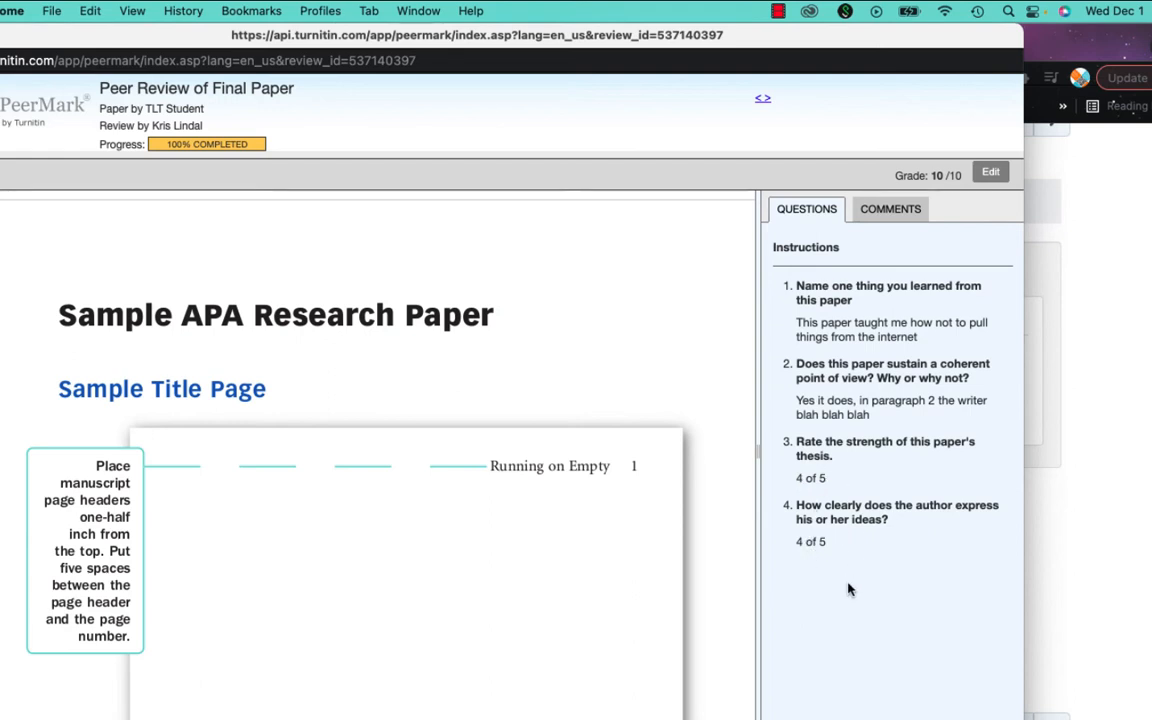
mouse_move(908, 637)
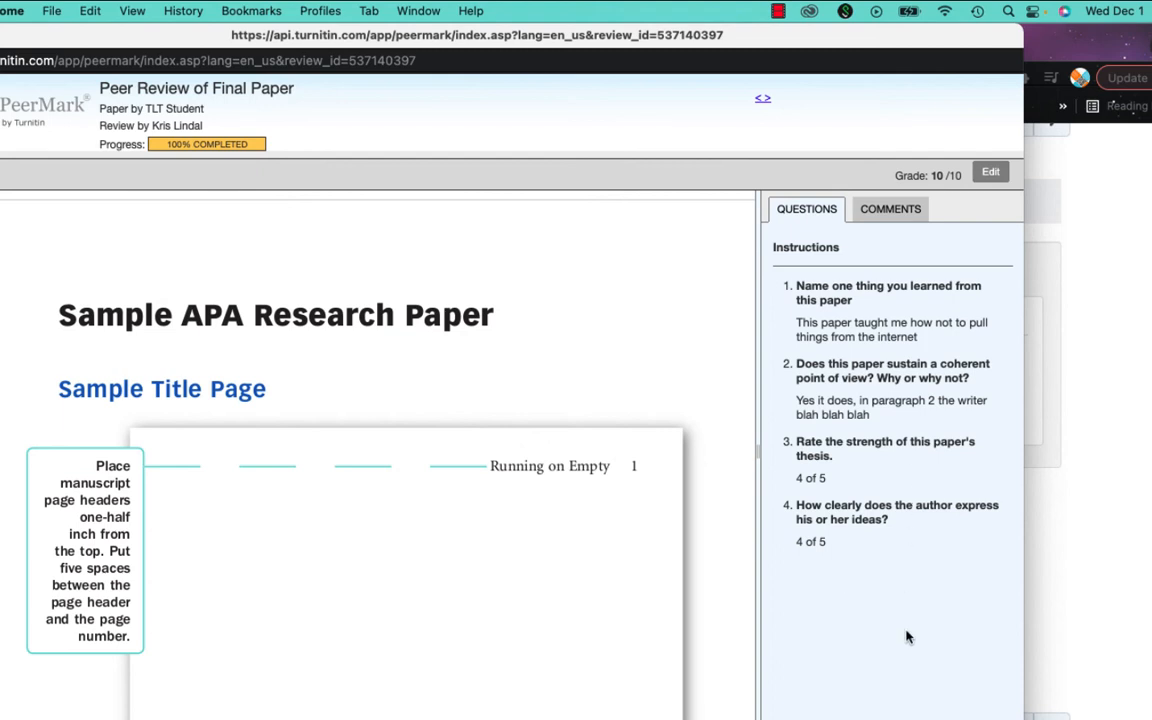
mouse_move(818, 318)
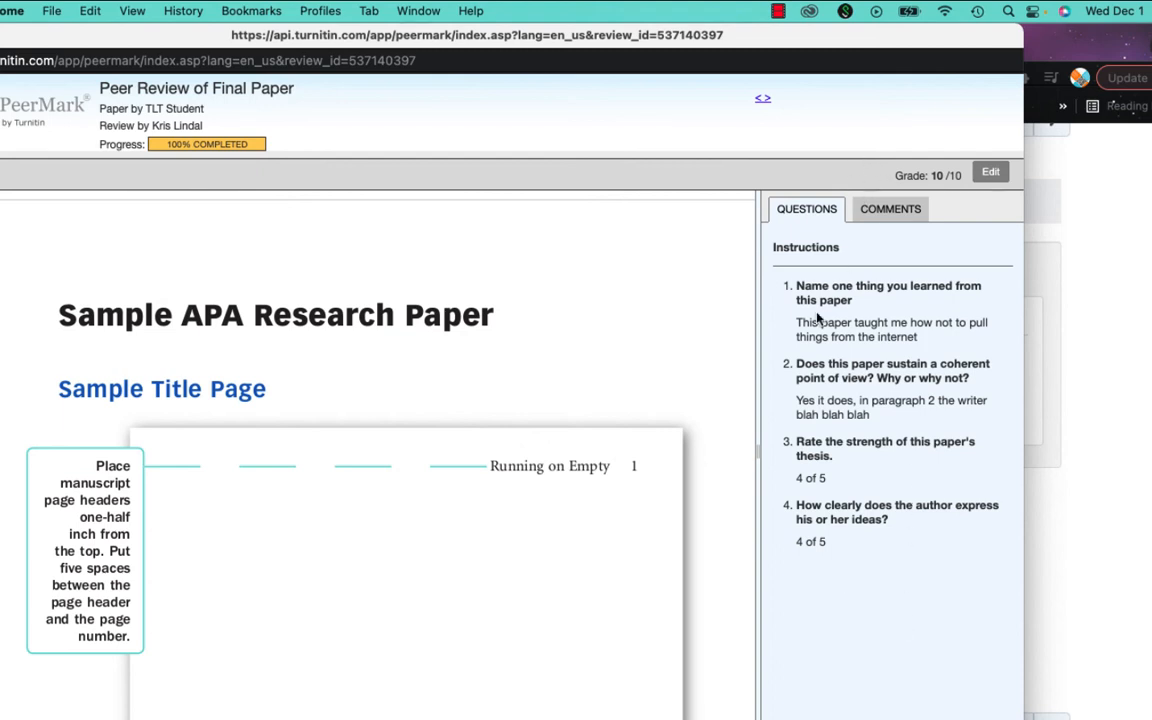
mouse_move(925, 353)
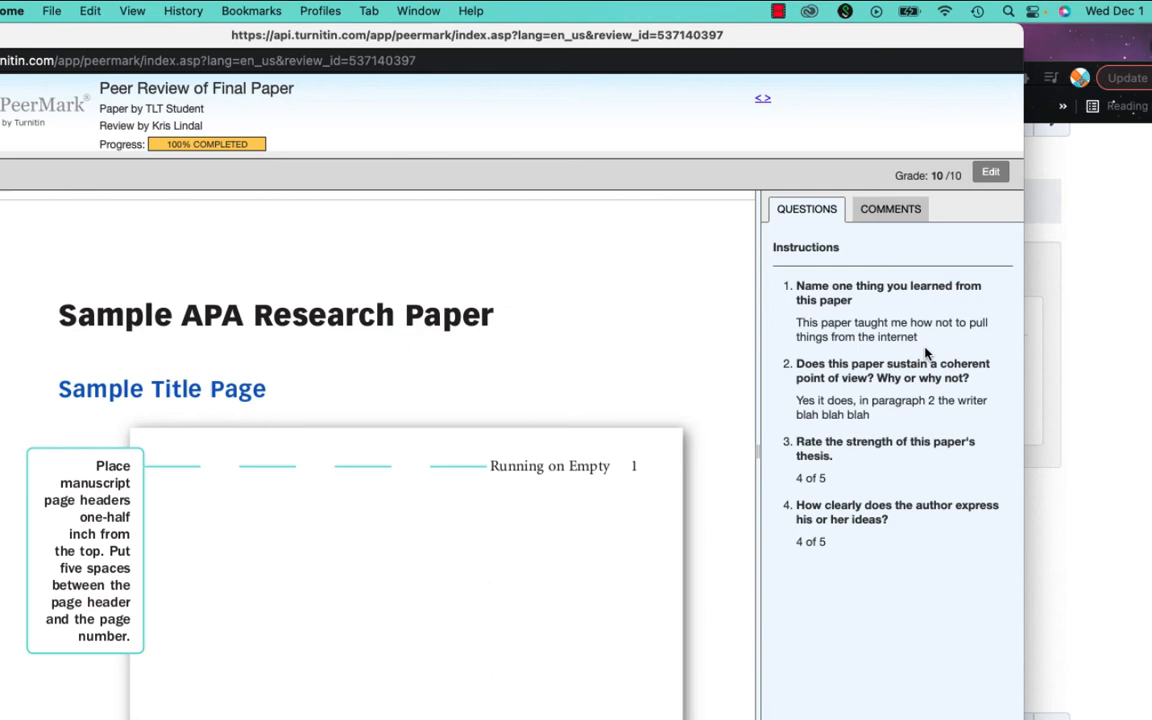
mouse_move(872, 340)
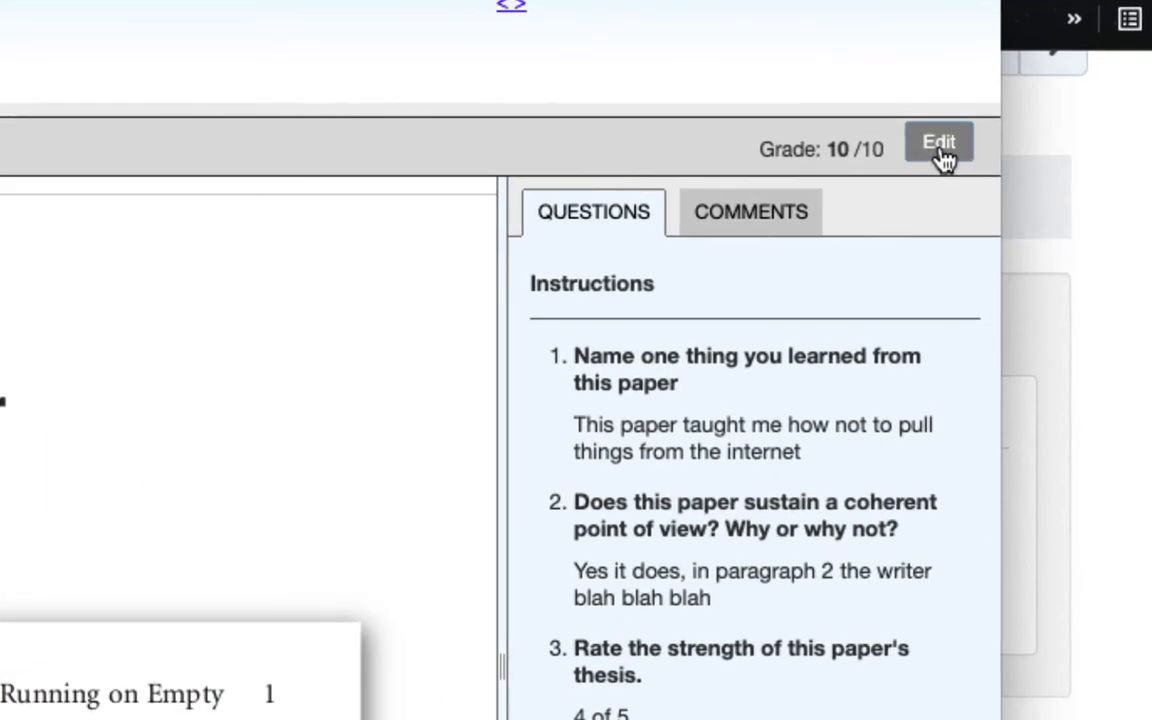
- Edit the review's grade to 8 out of 10 and submit it
click(938, 142)
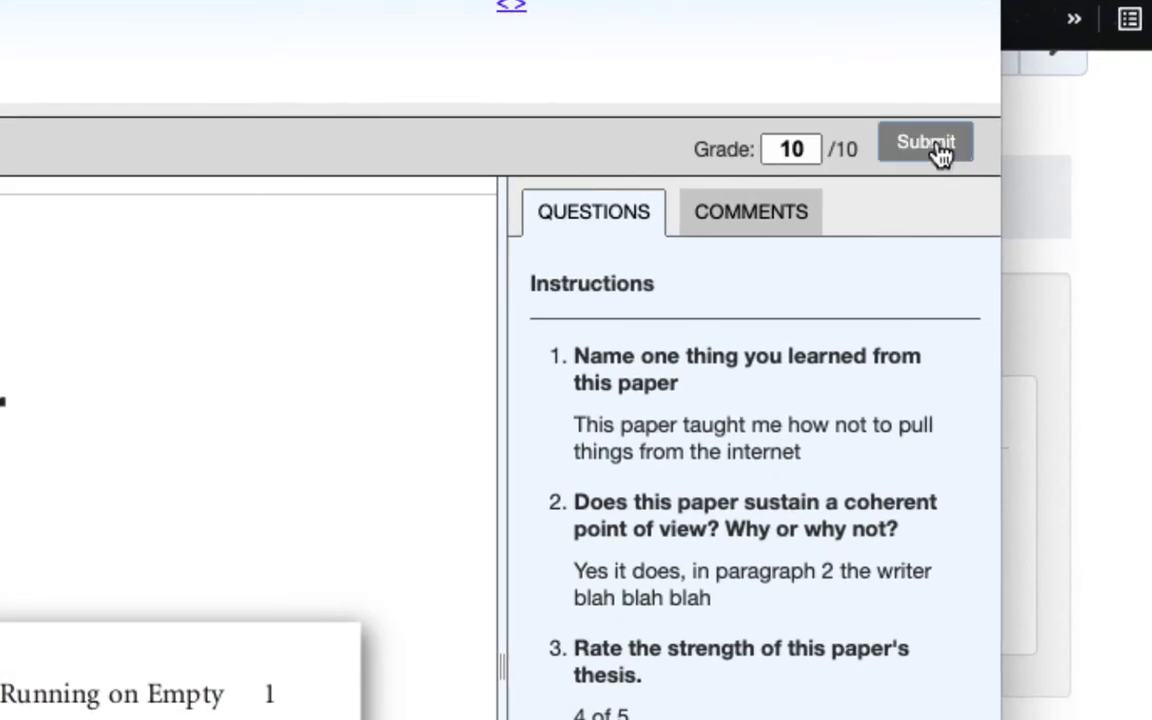
text(8)
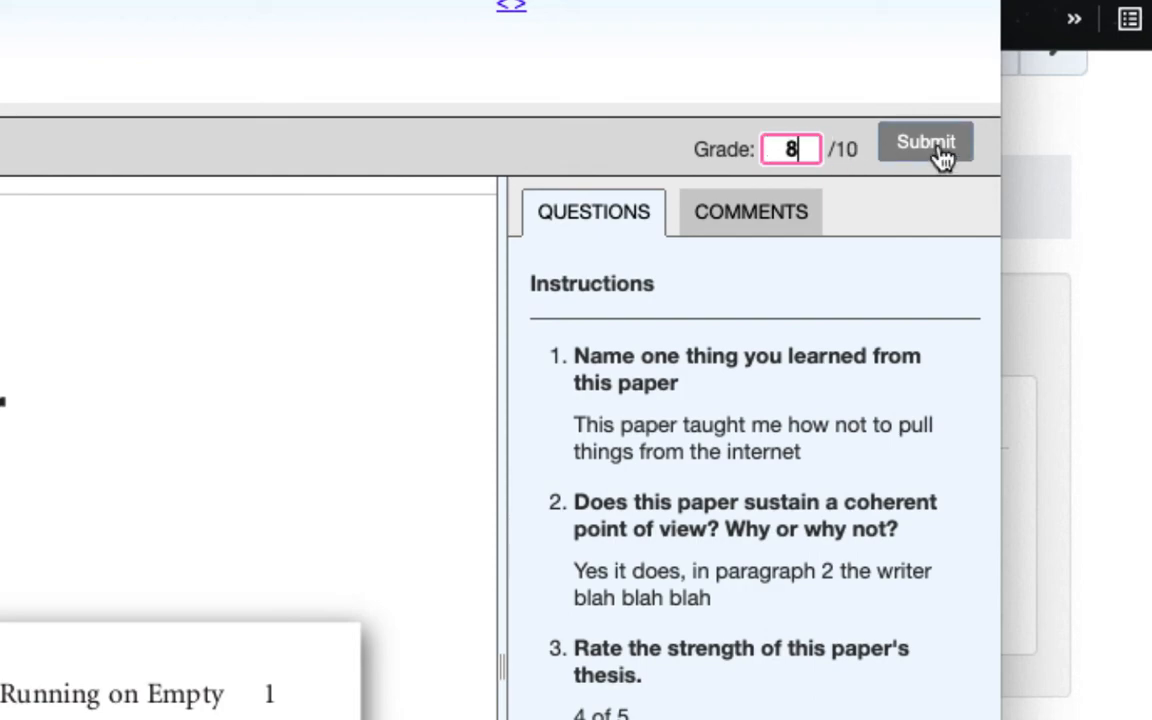
click(924, 141)
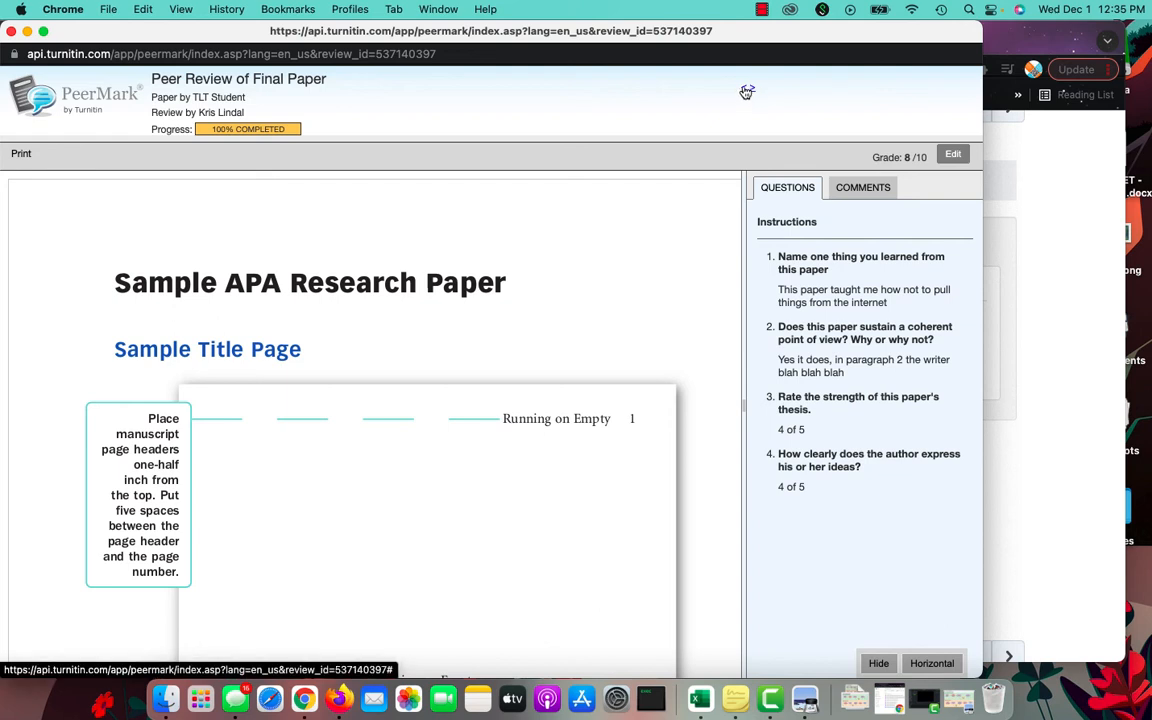
mouse_move(750, 92)
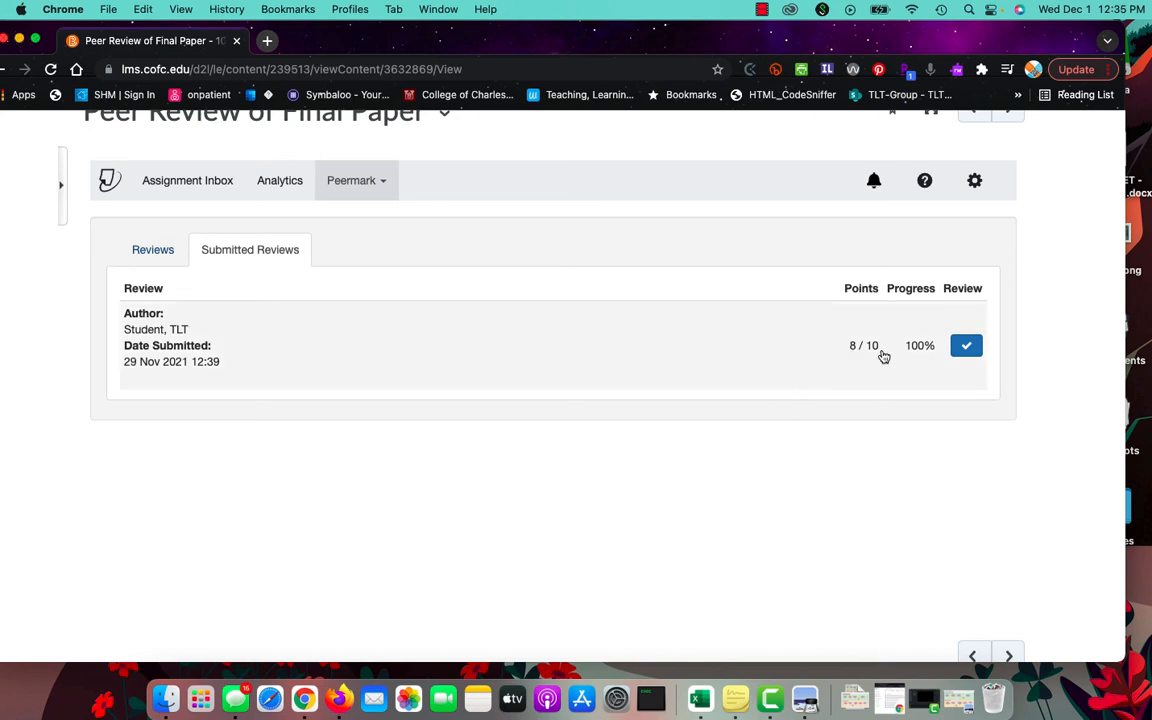
- Return to the Reviews list showing grades with submitted and received counts
click(152, 249)
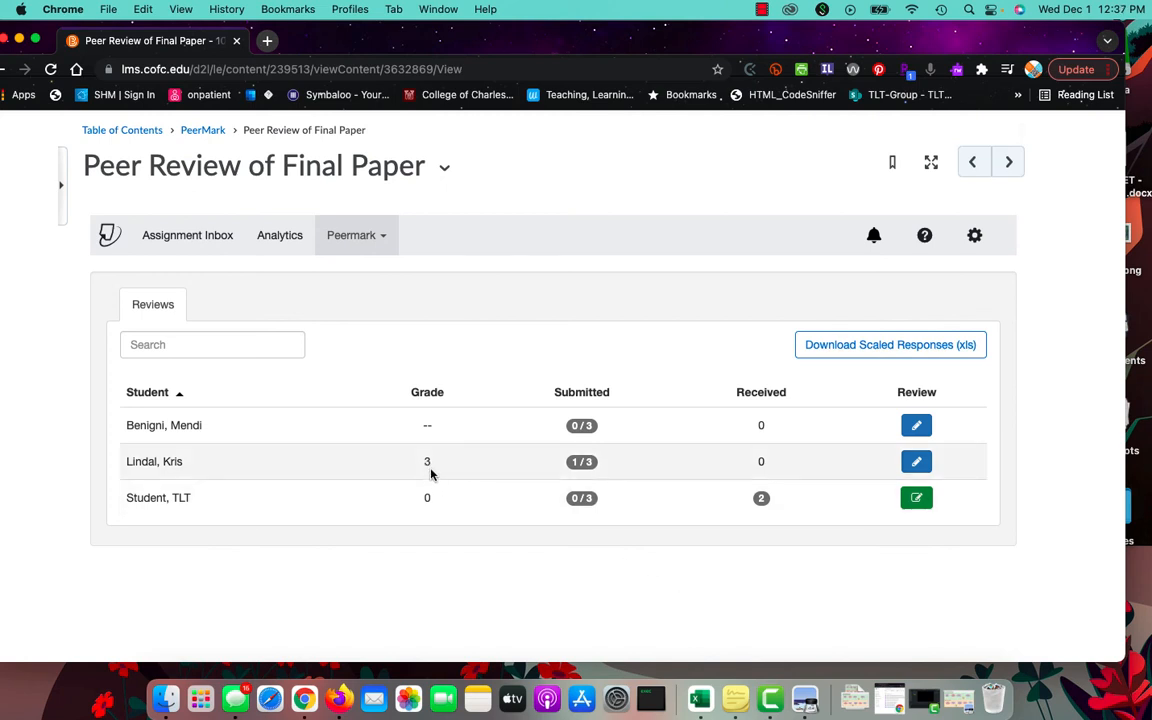
mouse_move(440, 473)
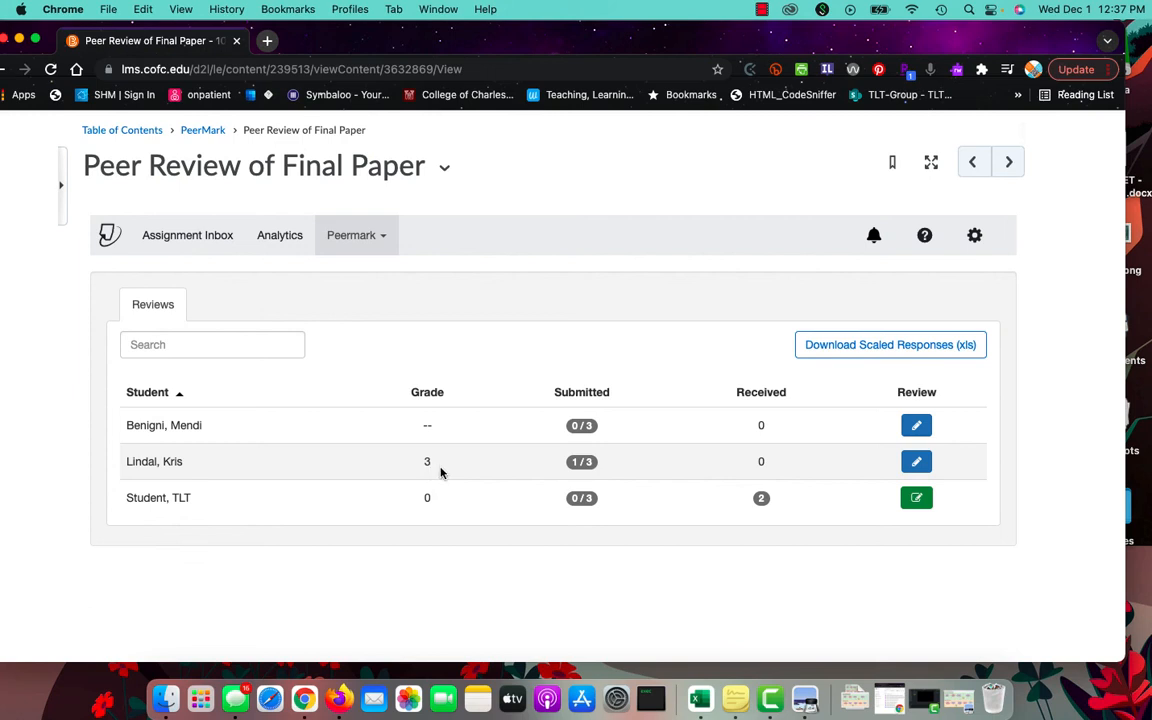
mouse_move(582, 461)
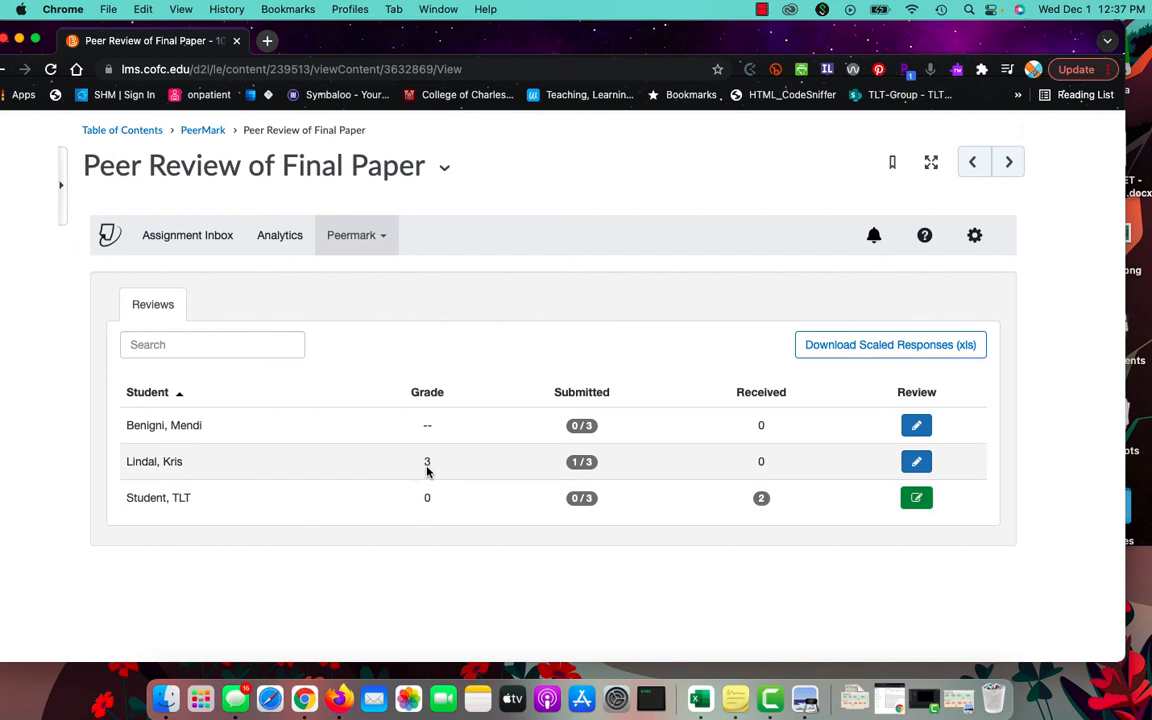
mouse_move(432, 474)
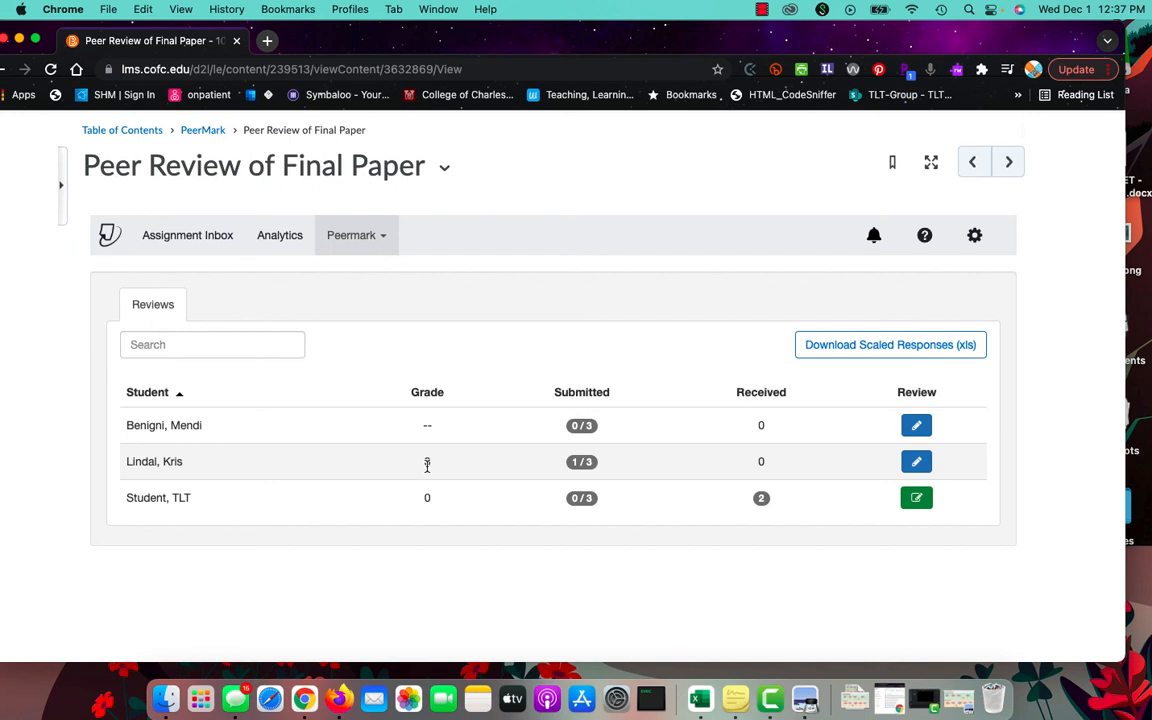
mouse_move(428, 460)
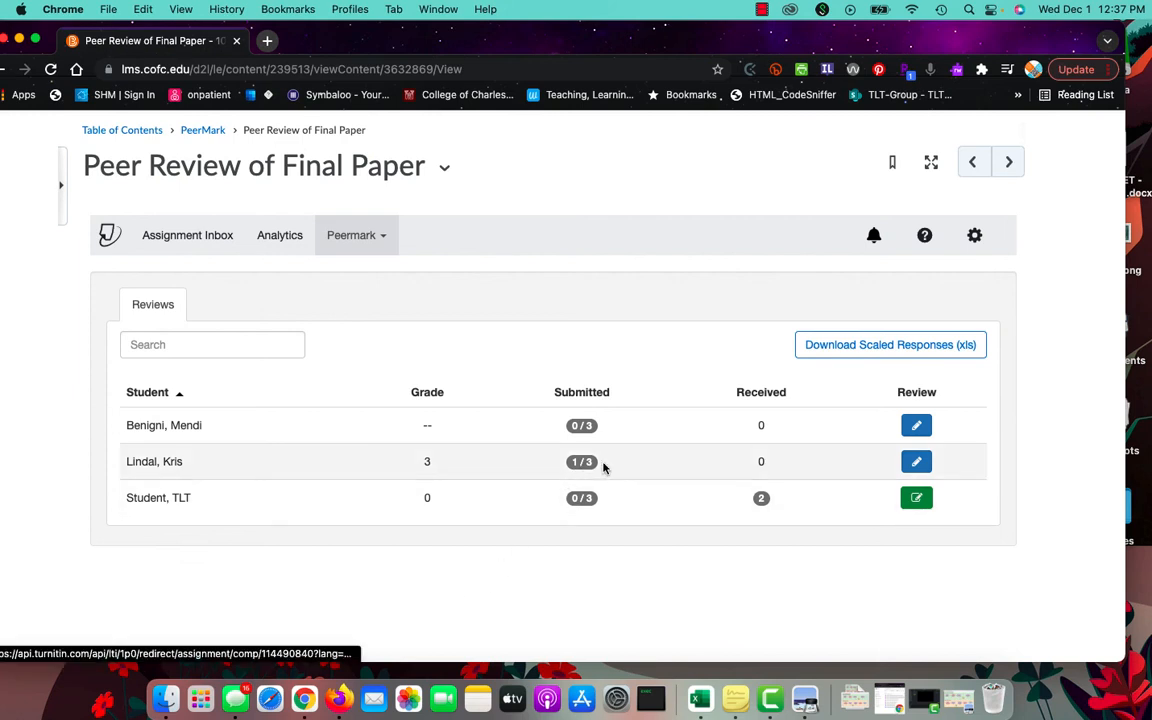
mouse_move(445, 461)
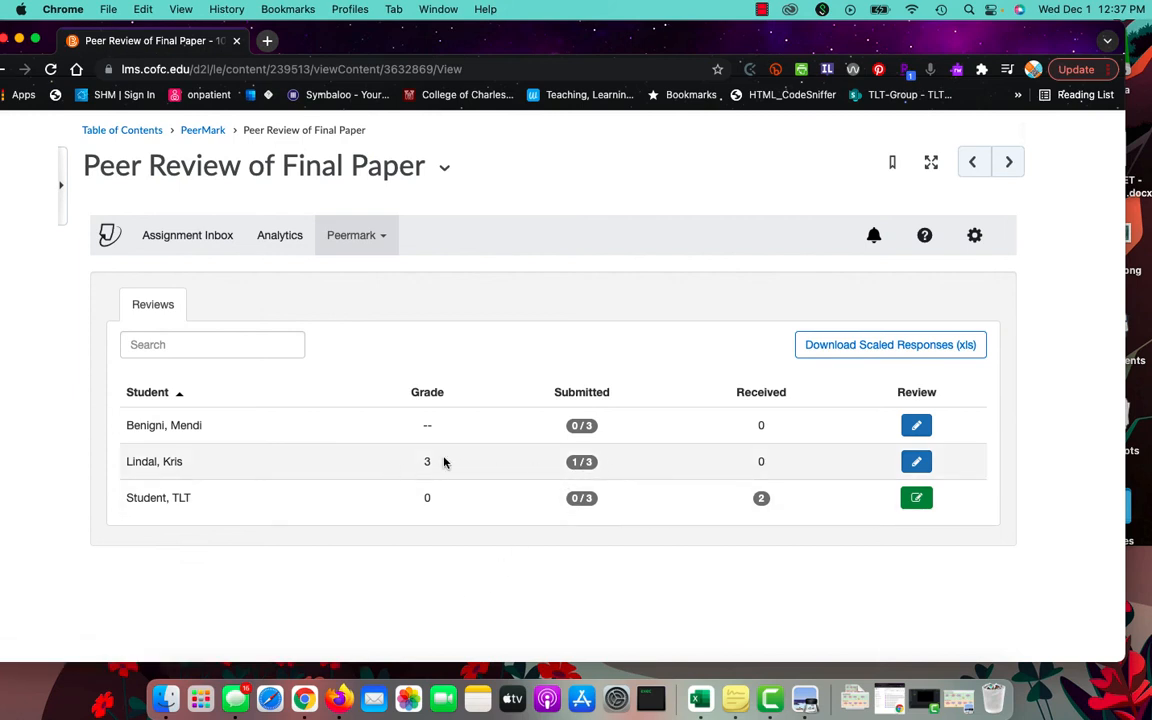
mouse_move(434, 475)
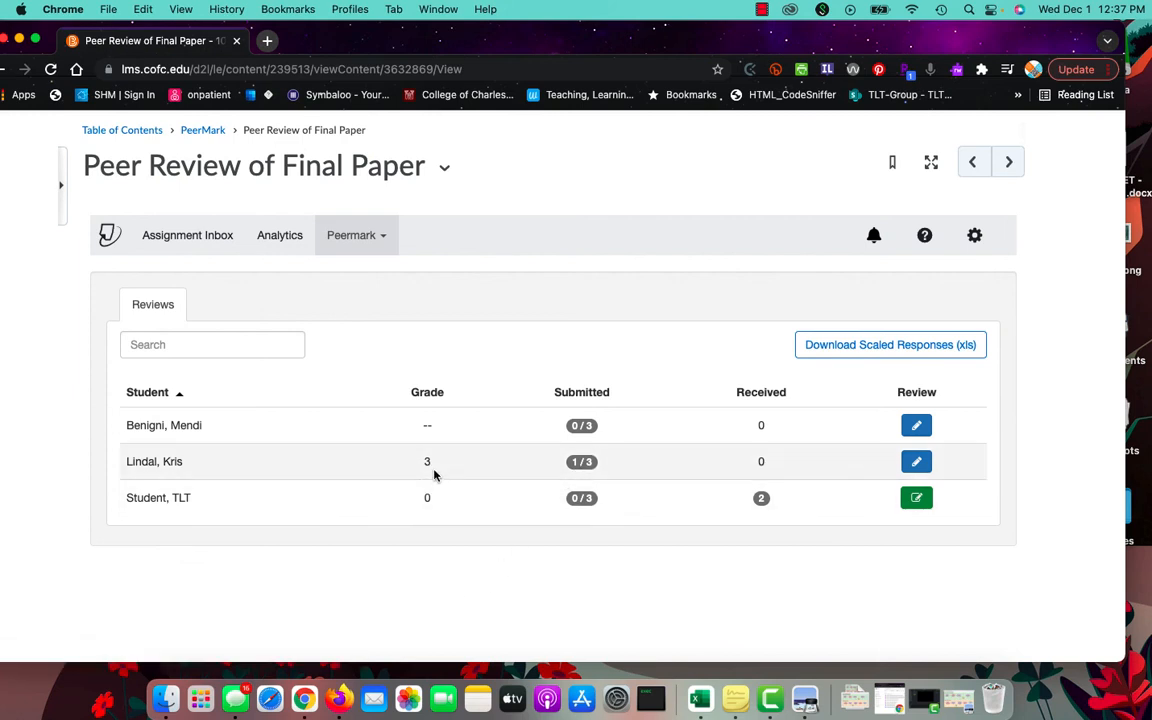
mouse_move(648, 591)
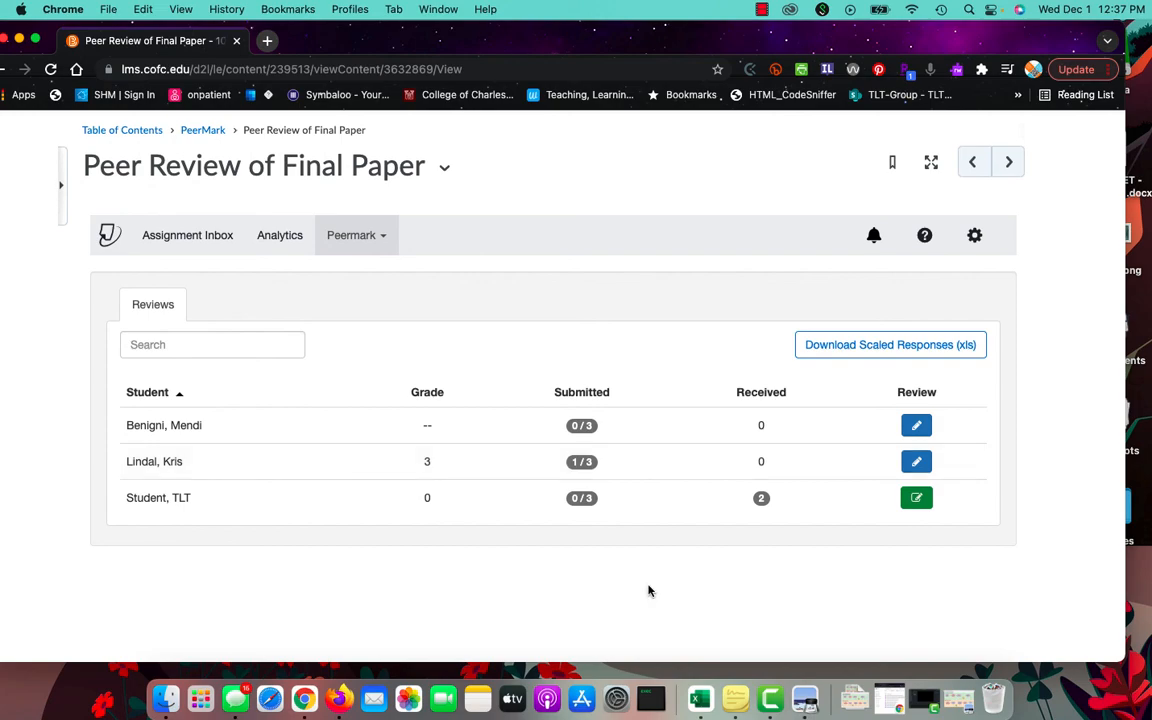